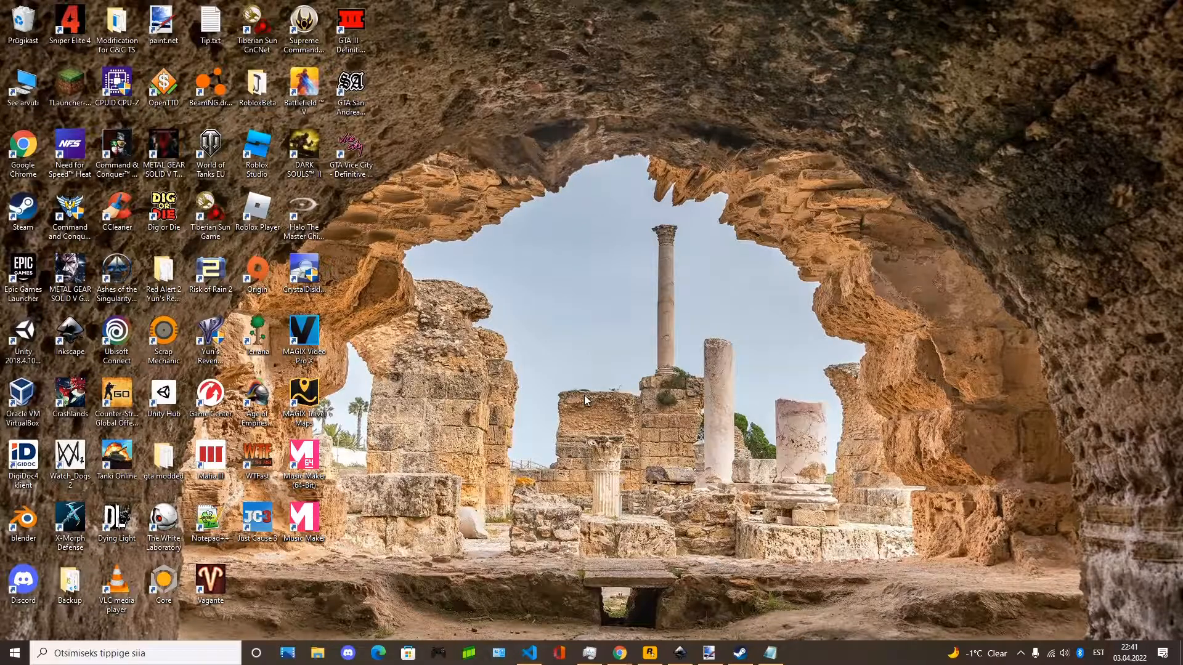
pyautogui.moveTo(594, 383)
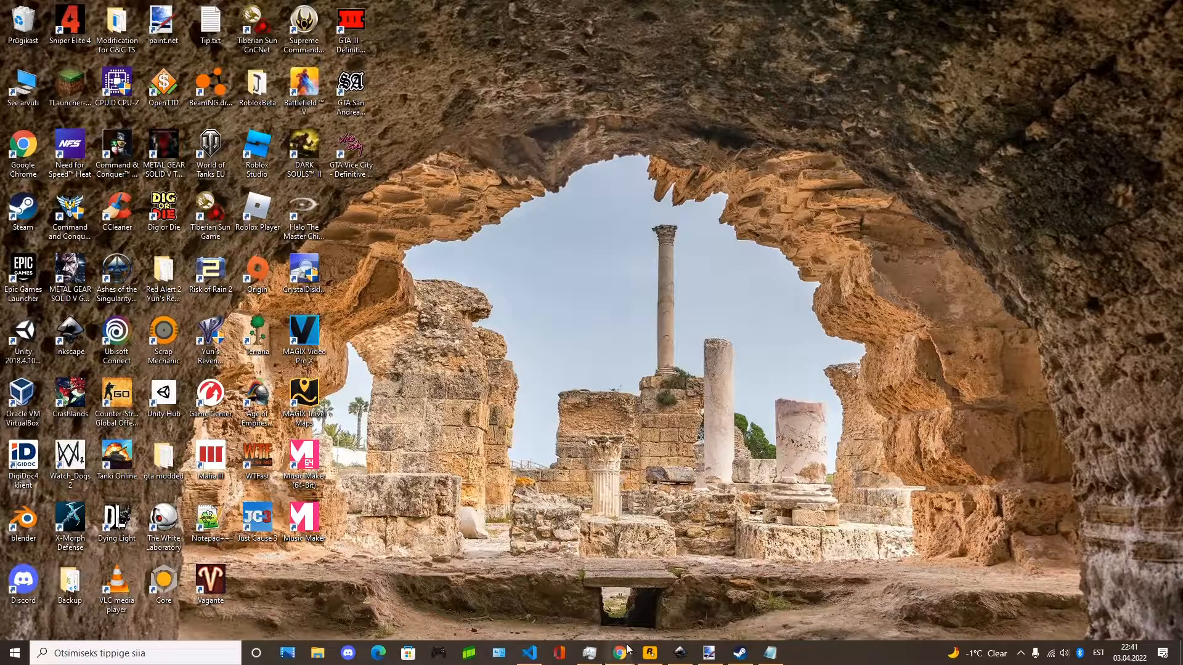
# - Bring the Chrome browser forward on the CLEO Redux Nexus Mods page
pyautogui.click(618, 652)
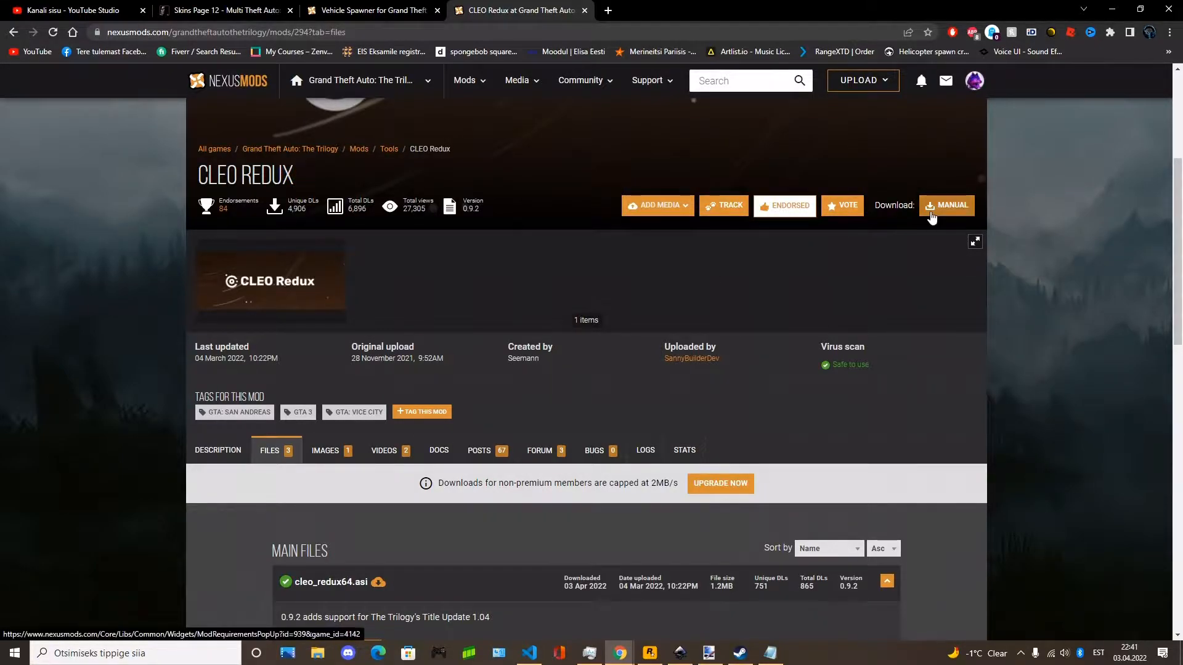
# - Start the CLEO Redux manual download and fetch the required Ultimate ASI Loader
pyautogui.click(946, 204)
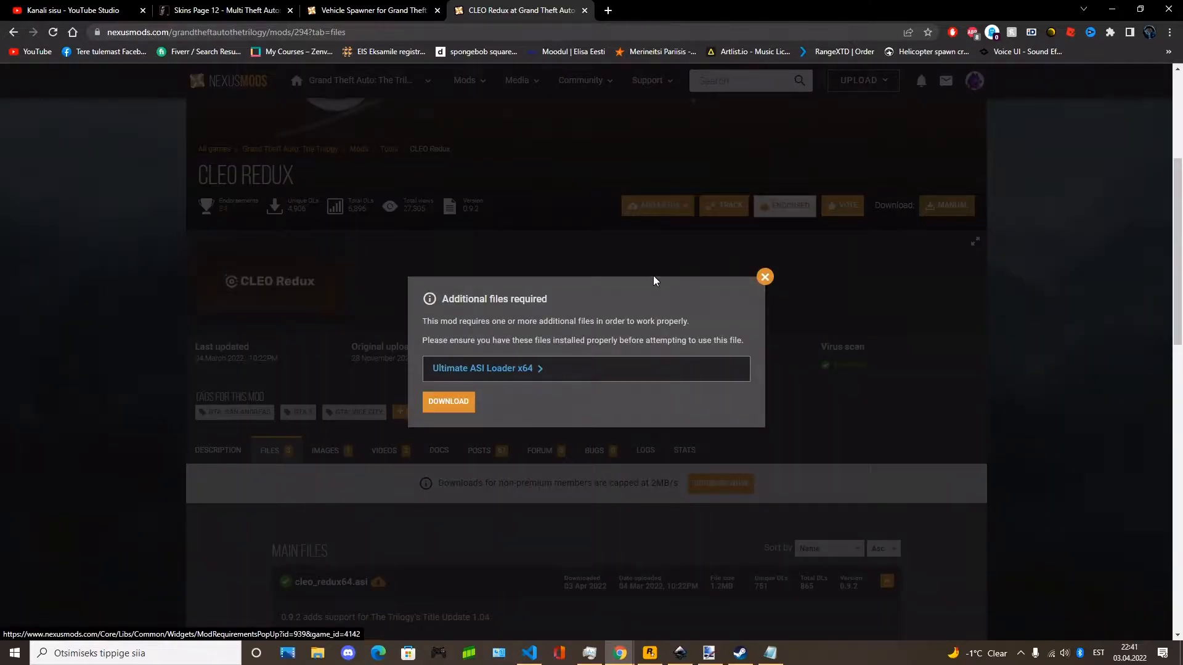
pyautogui.moveTo(492, 373)
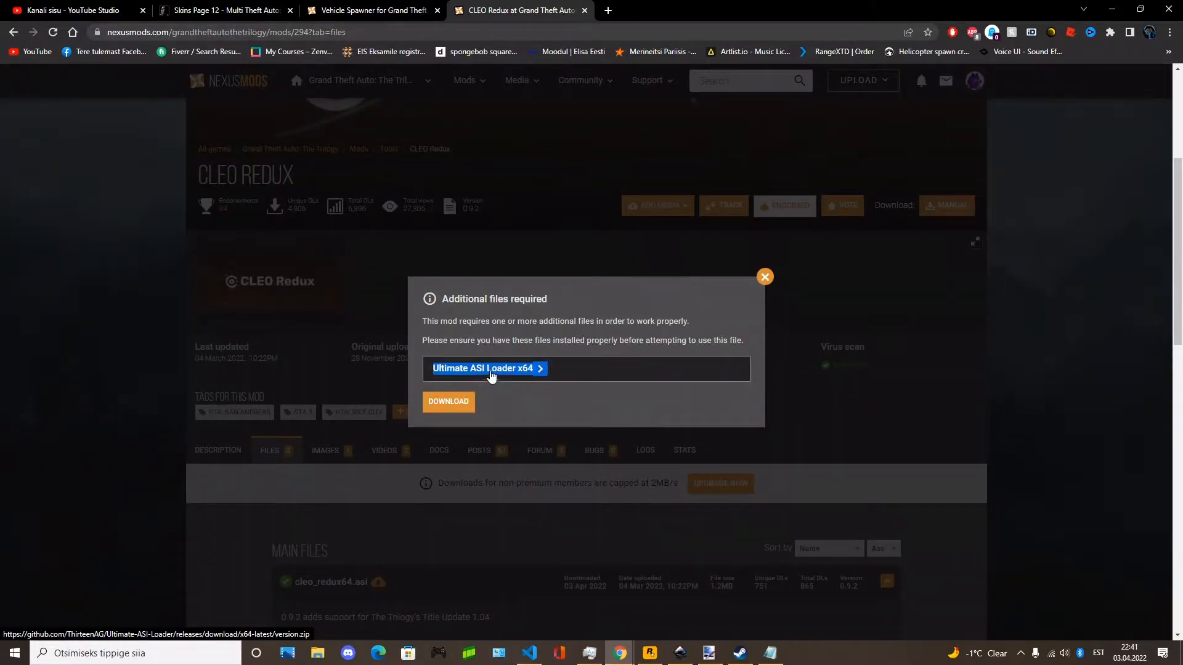
pyautogui.click(488, 368)
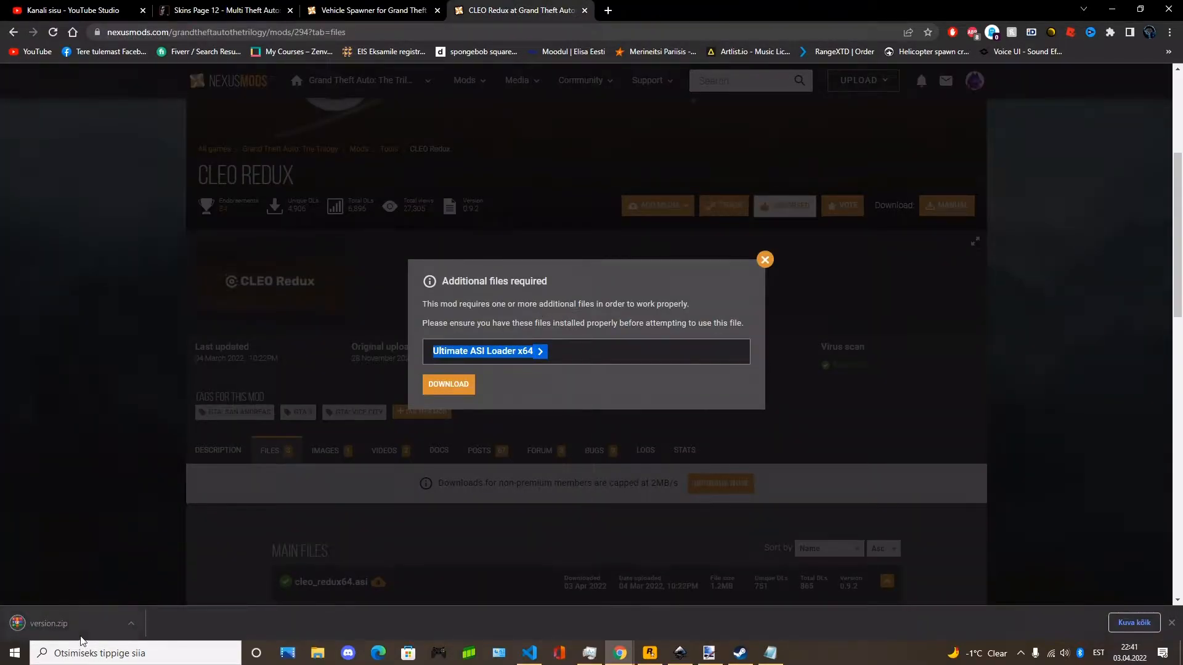
pyautogui.click(764, 259)
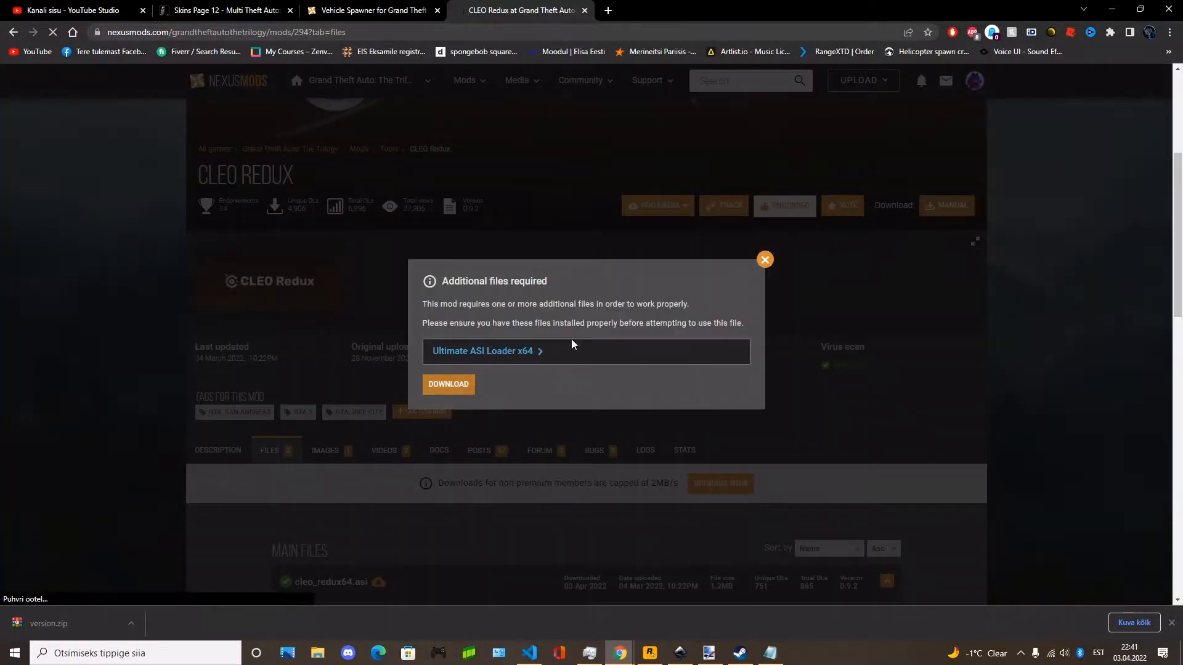
# - Start the free slow download of CLEO Redux and return to the Vehicle Spawner mod page
pyautogui.click(449, 384)
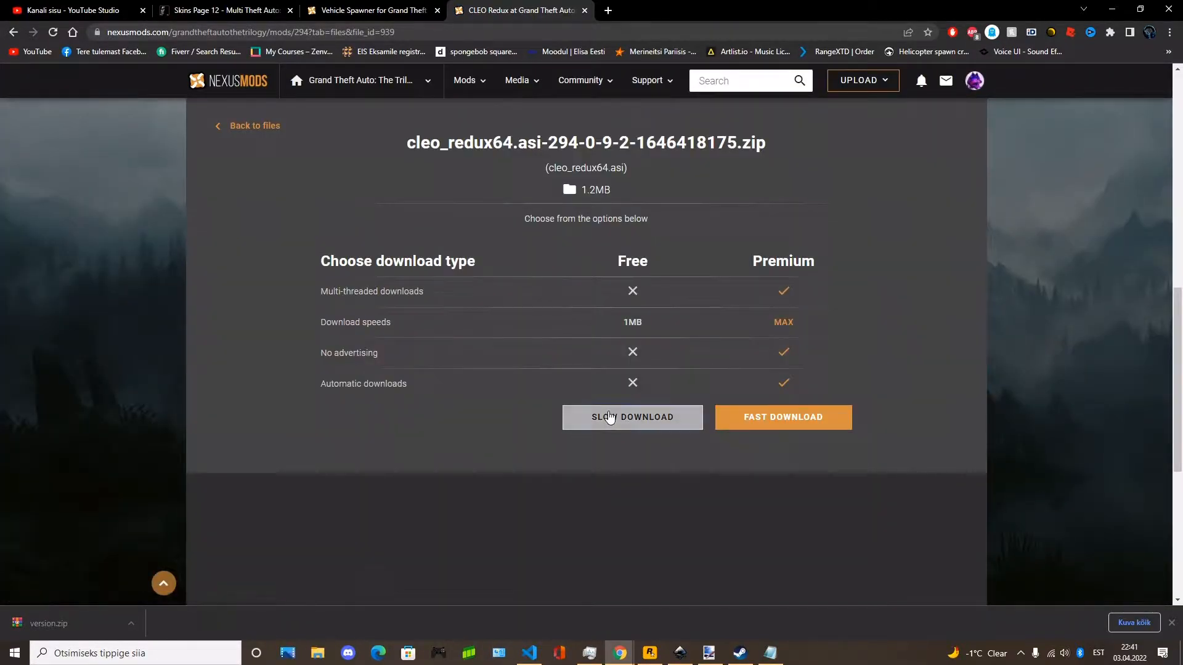
pyautogui.click(633, 417)
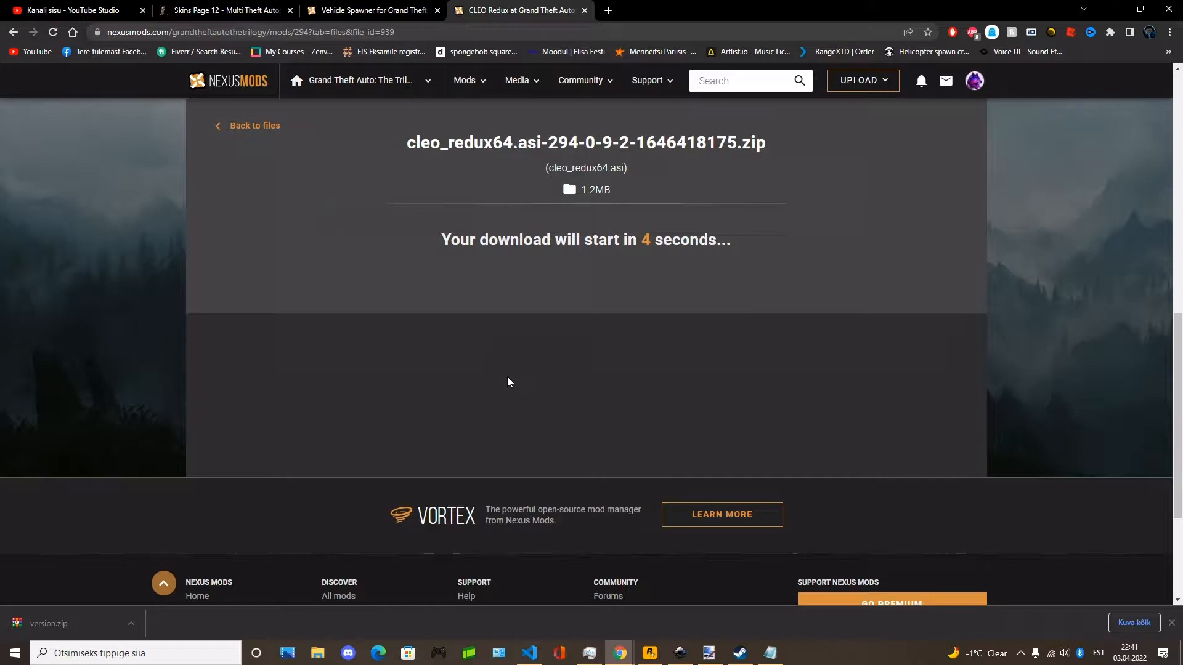
pyautogui.moveTo(502, 337)
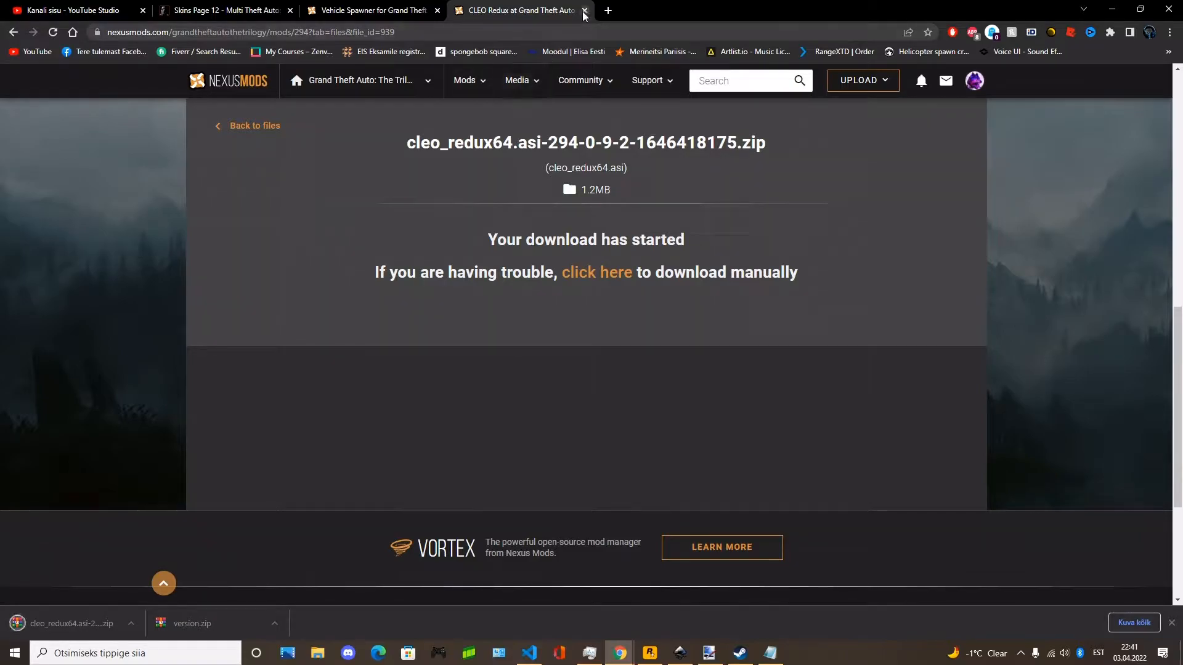
pyautogui.click(584, 11)
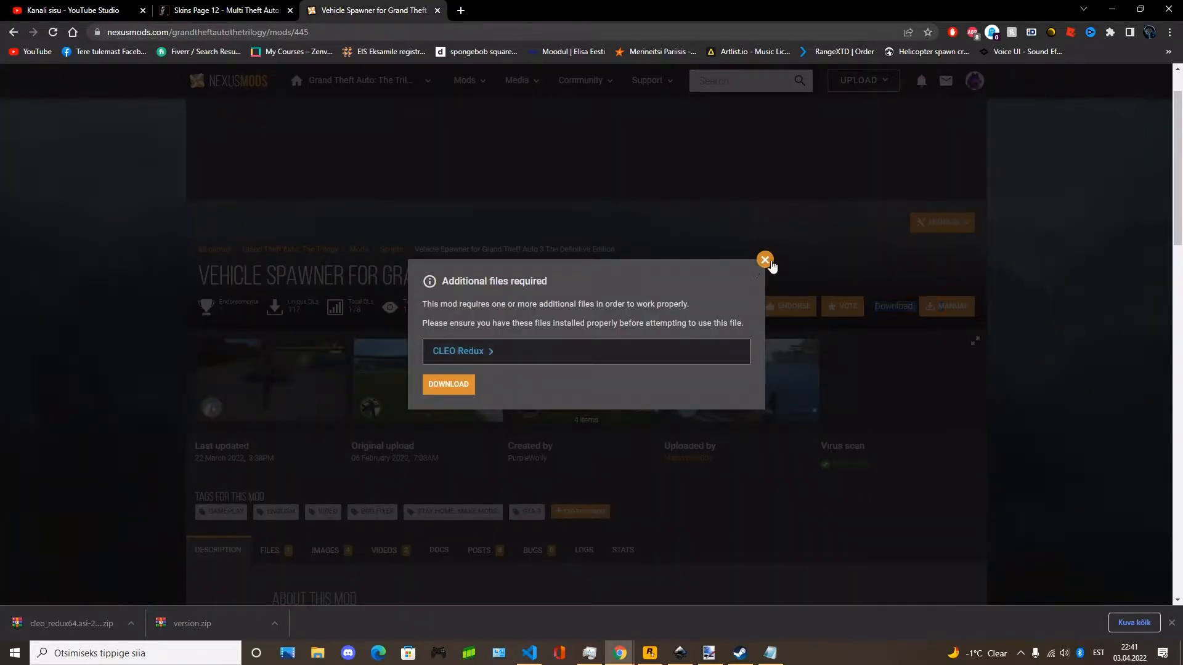
pyautogui.click(764, 259)
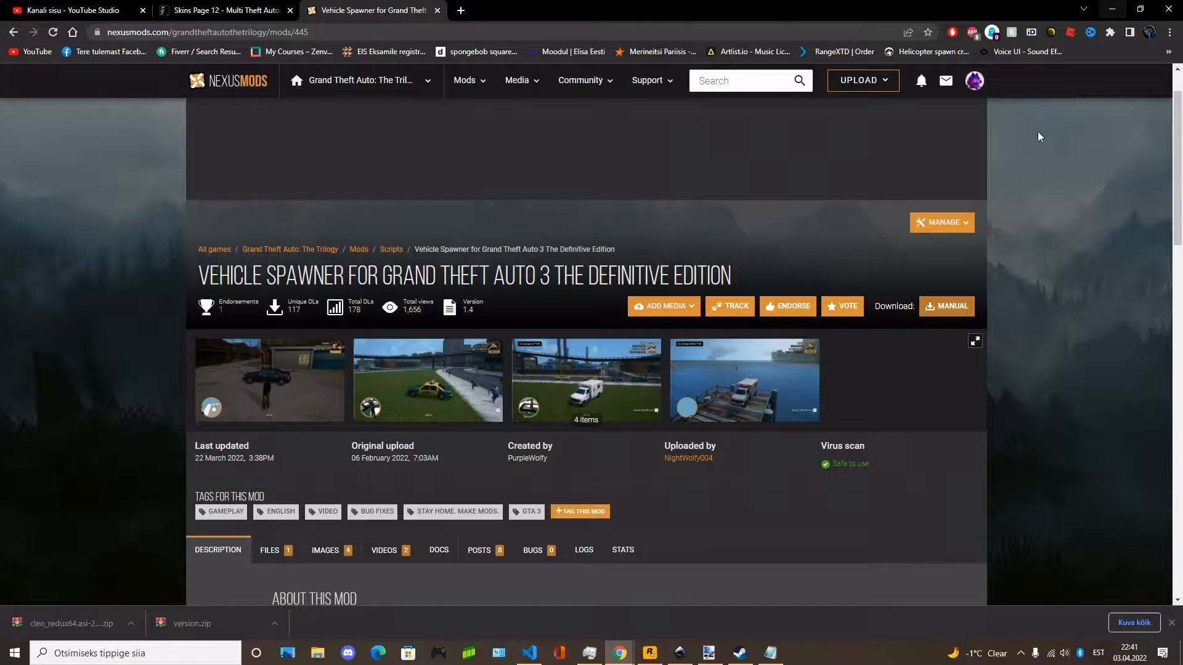
pyautogui.scroll(-3)
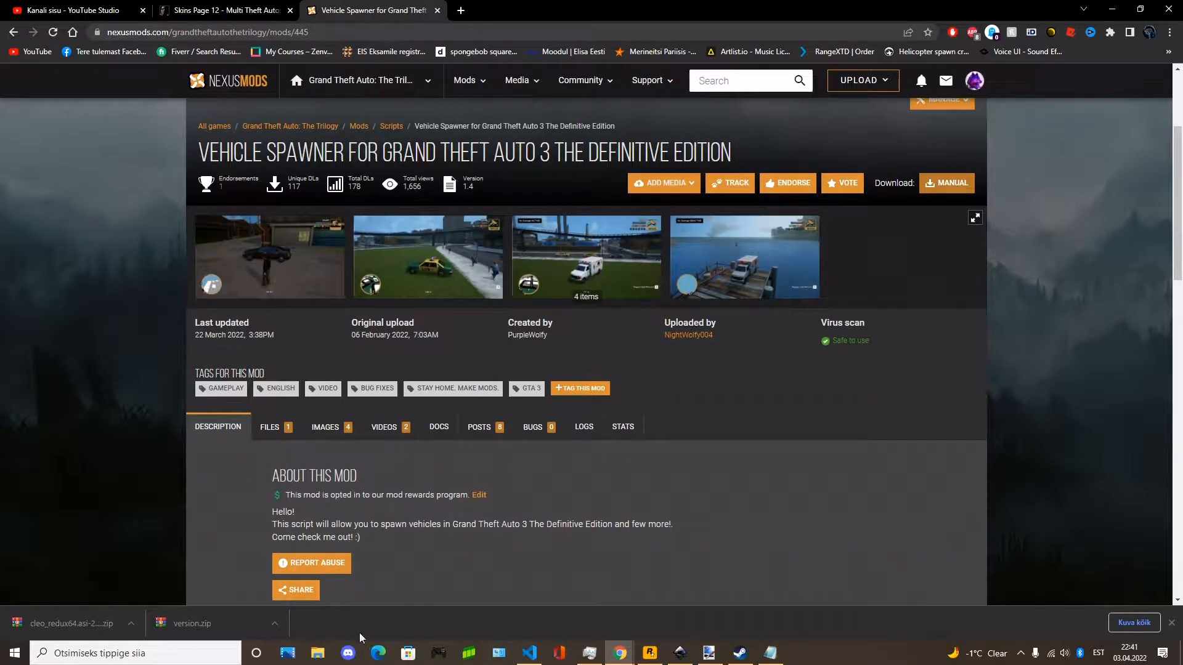
# - Open the downloaded version.zip archive from the Downloads folder
pyautogui.click(317, 653)
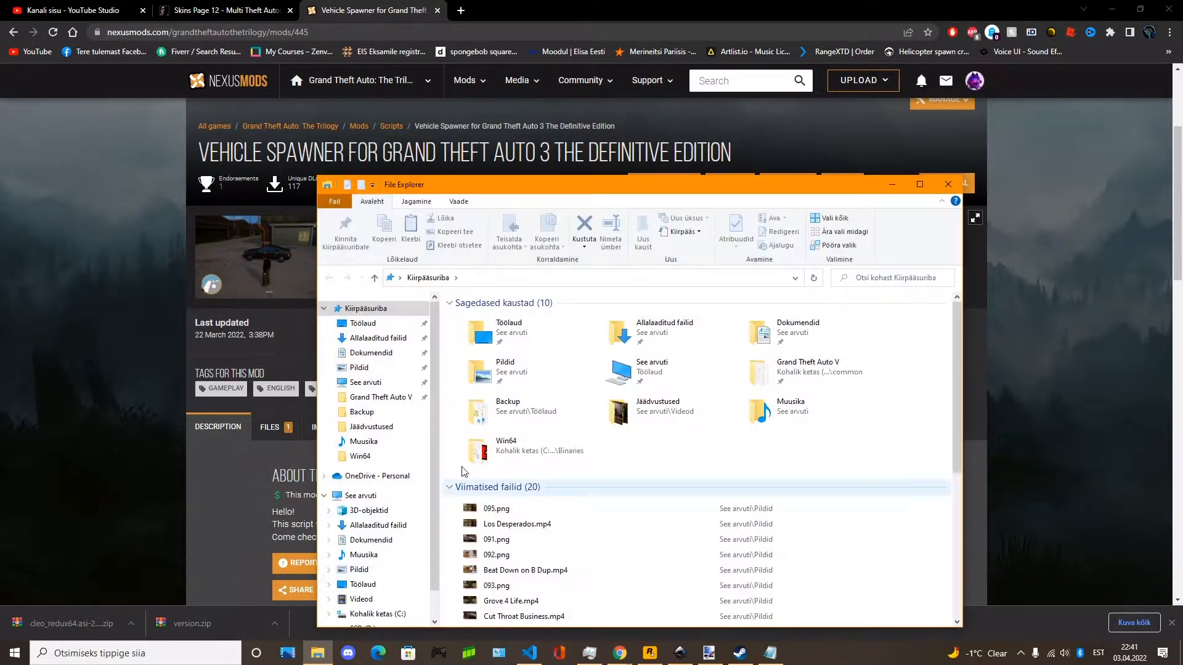
pyautogui.click(377, 338)
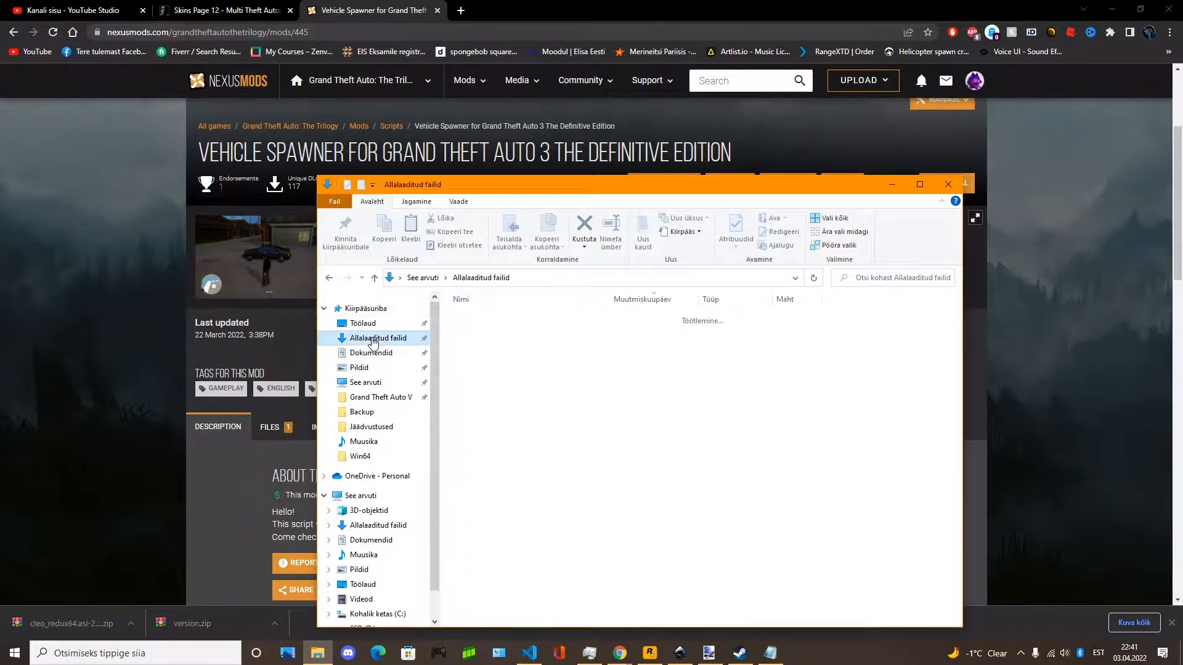
pyautogui.doubleClick(482, 347)
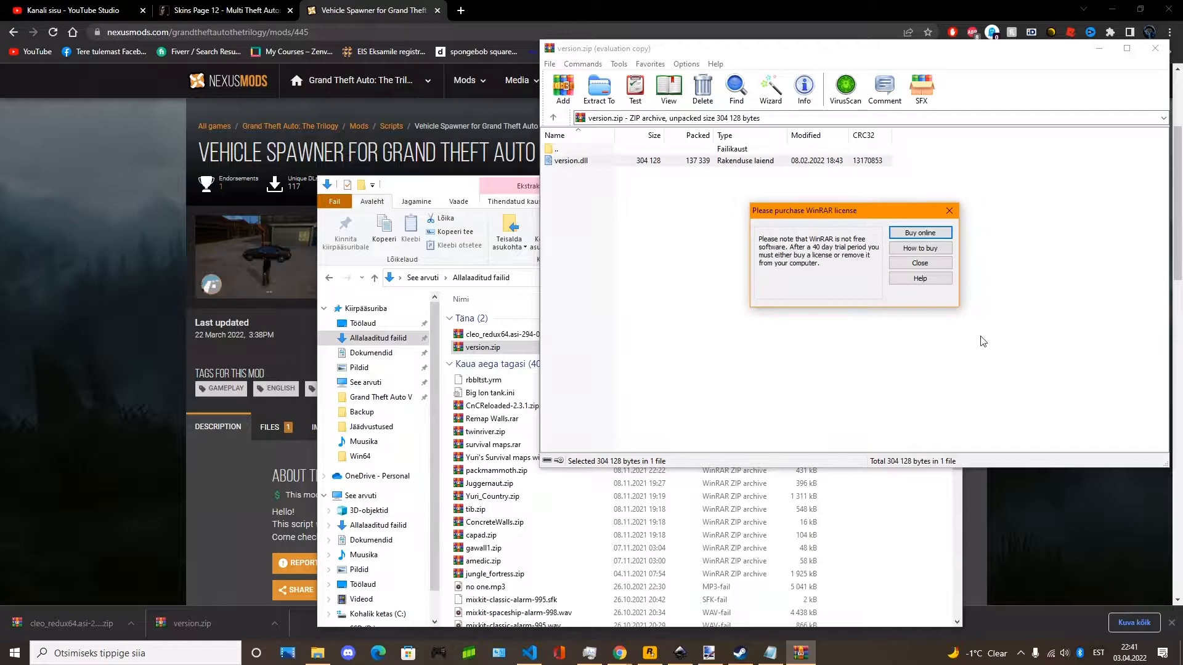
pyautogui.click(919, 262)
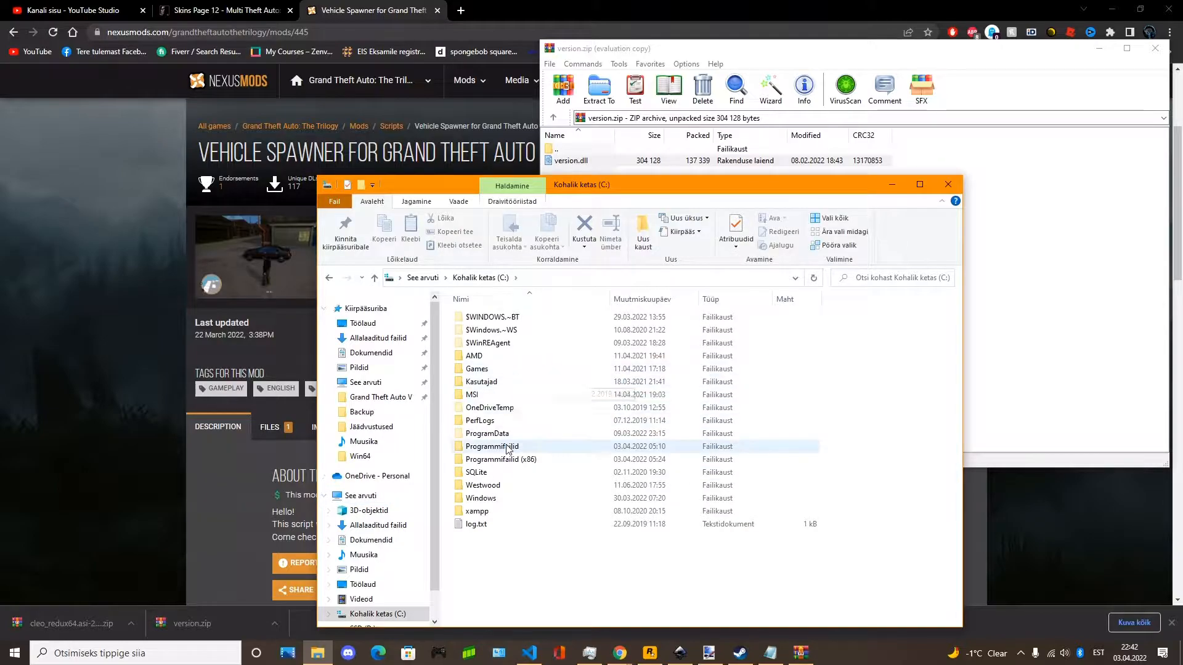
# - Copy version.dll into the GTA III Definitive Edition Win64 folder, allowing the protected copy
pyautogui.doubleClick(493, 446)
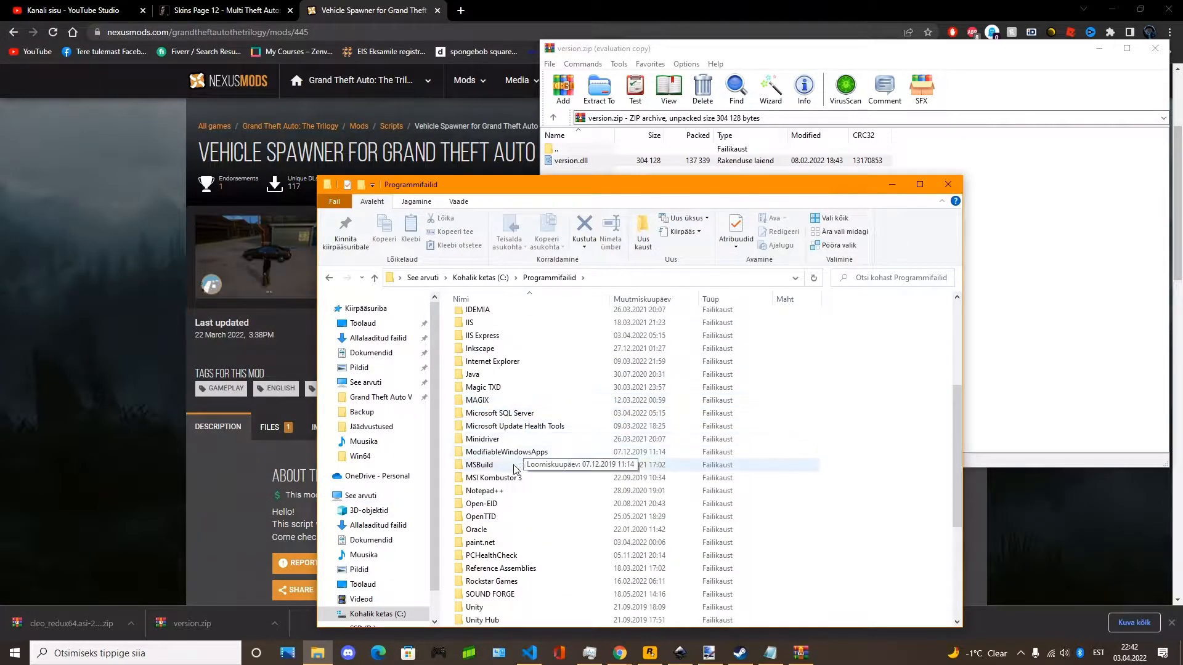
pyautogui.doubleClick(493, 581)
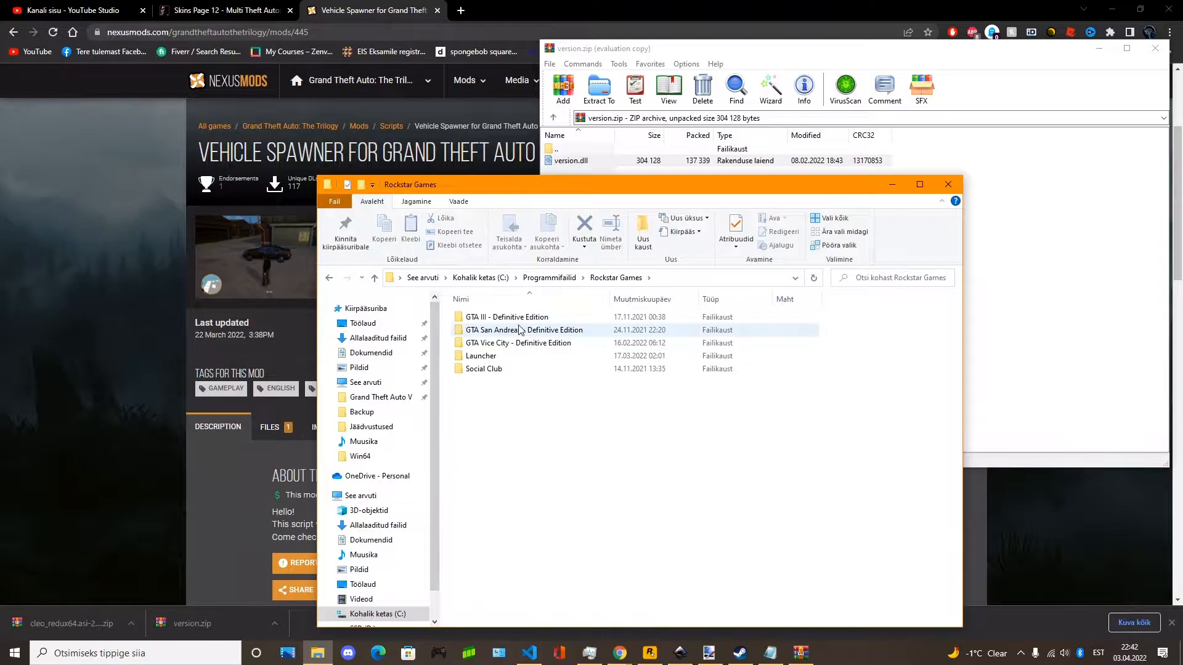
pyautogui.doubleClick(507, 316)
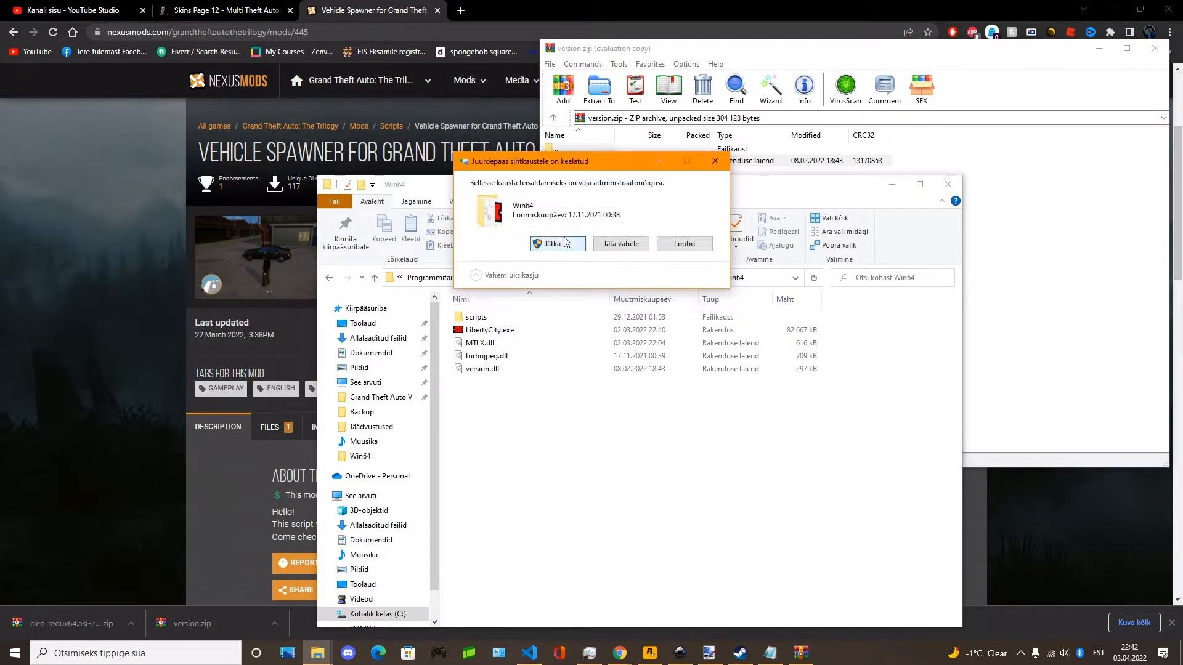
pyautogui.click(552, 243)
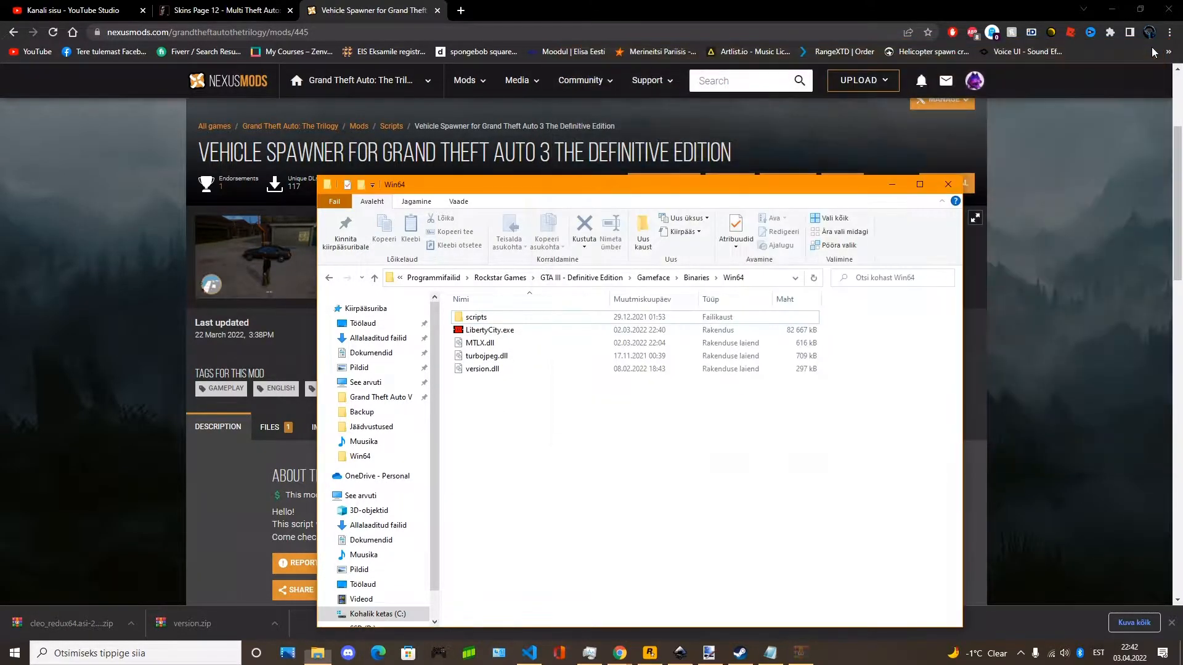
pyautogui.click(378, 338)
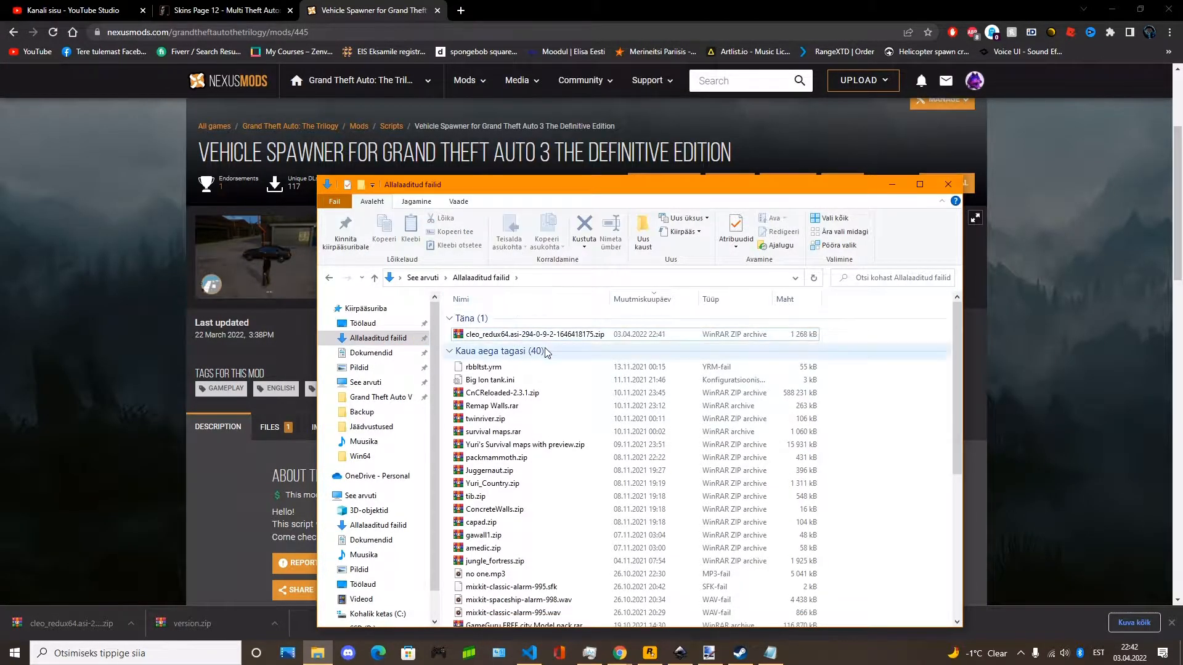
# - Copy cleo_redux64.asi from the CLEO Redux zip into the Win64 folder and close that window
pyautogui.doubleClick(528, 334)
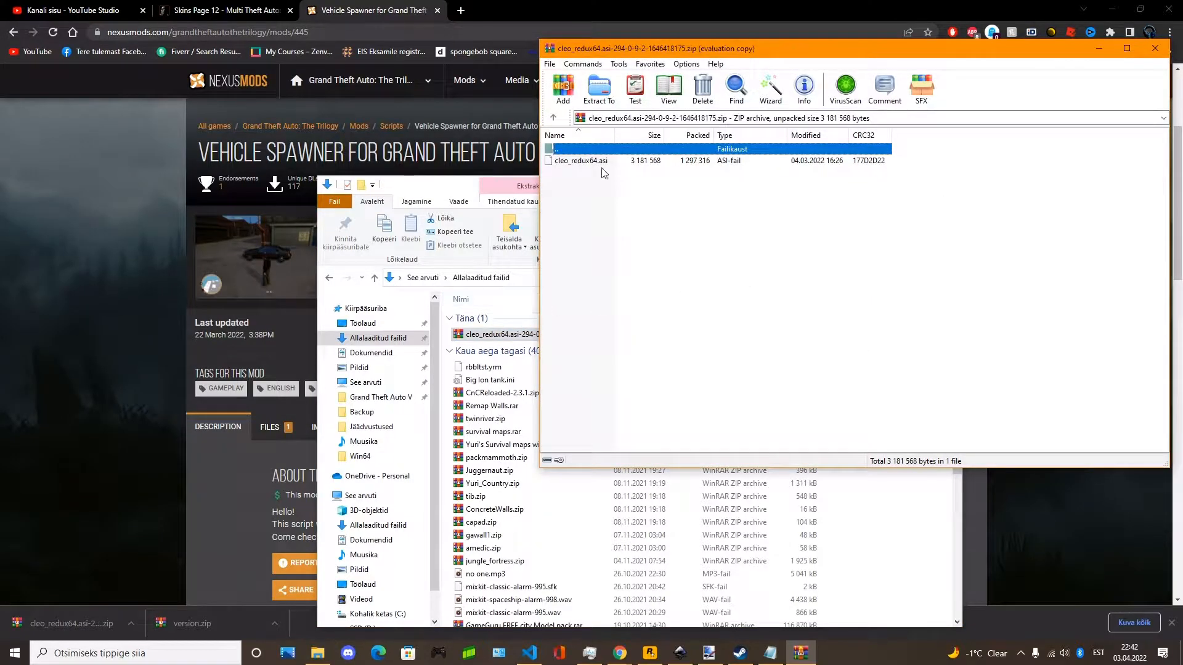
pyautogui.click(579, 161)
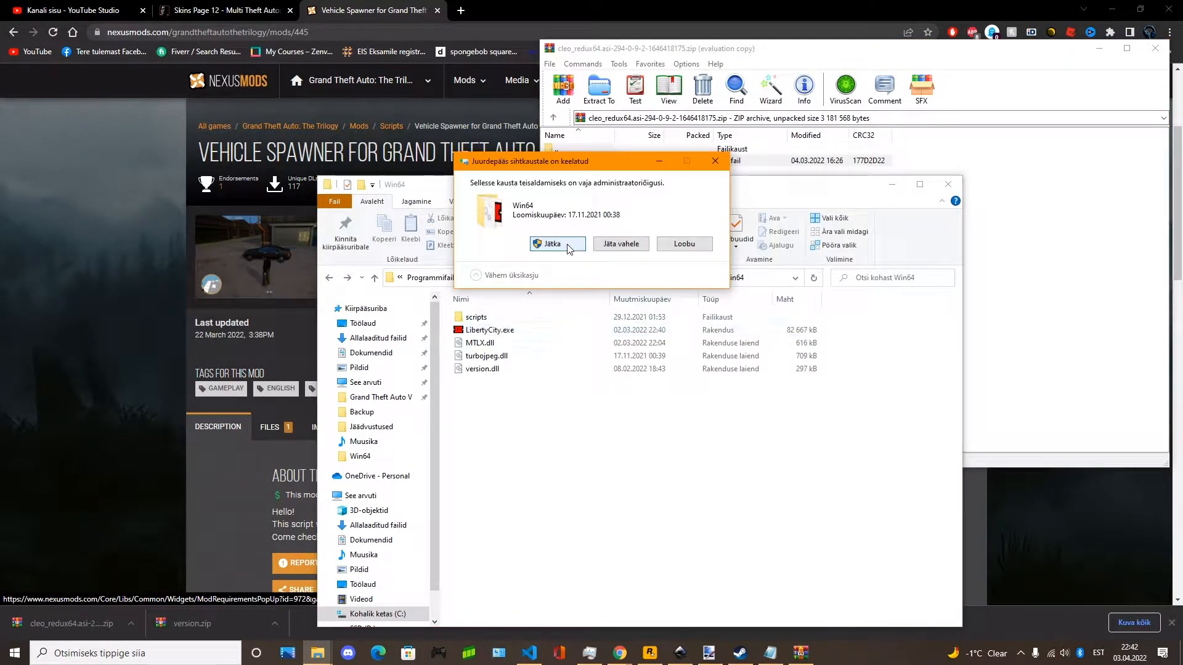
pyautogui.click(552, 244)
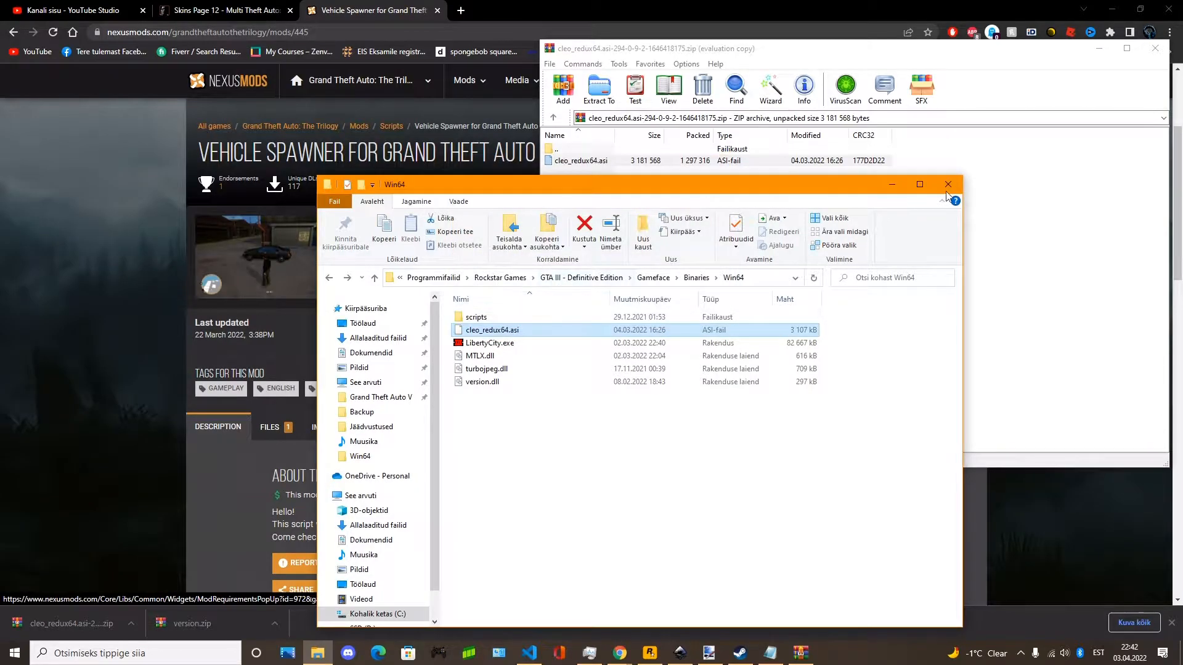
pyautogui.click(949, 184)
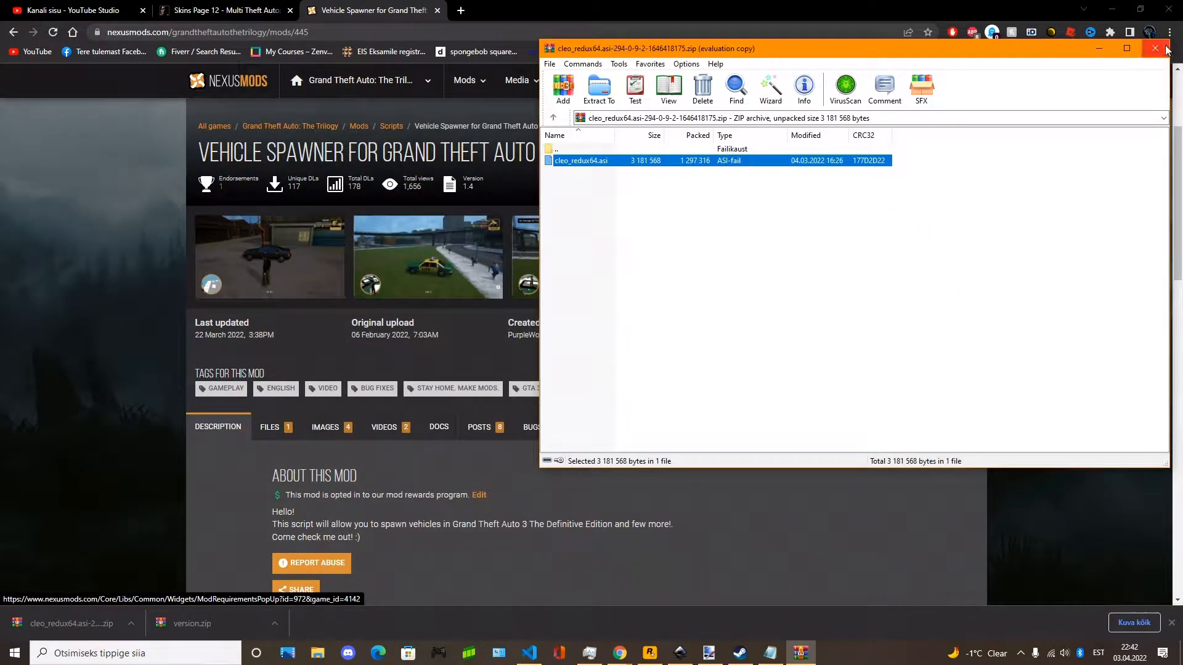
# - Launch GTA III – The Definitive Edition once from the Rockstar Games Launcher
pyautogui.click(1155, 48)
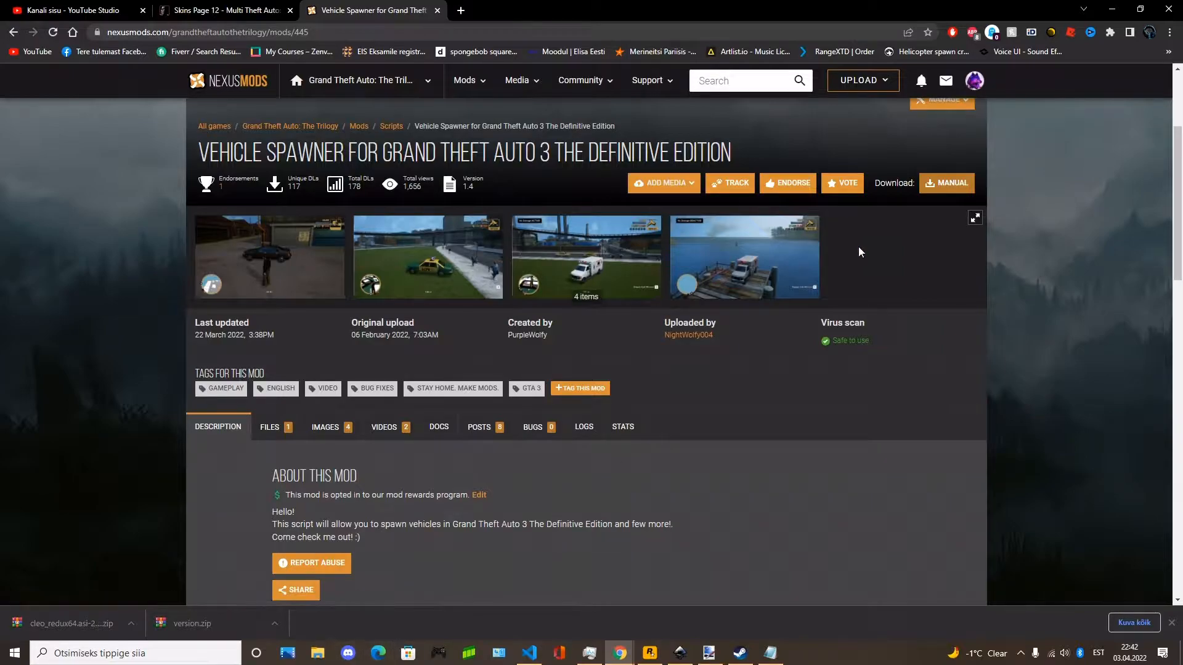
pyautogui.click(649, 653)
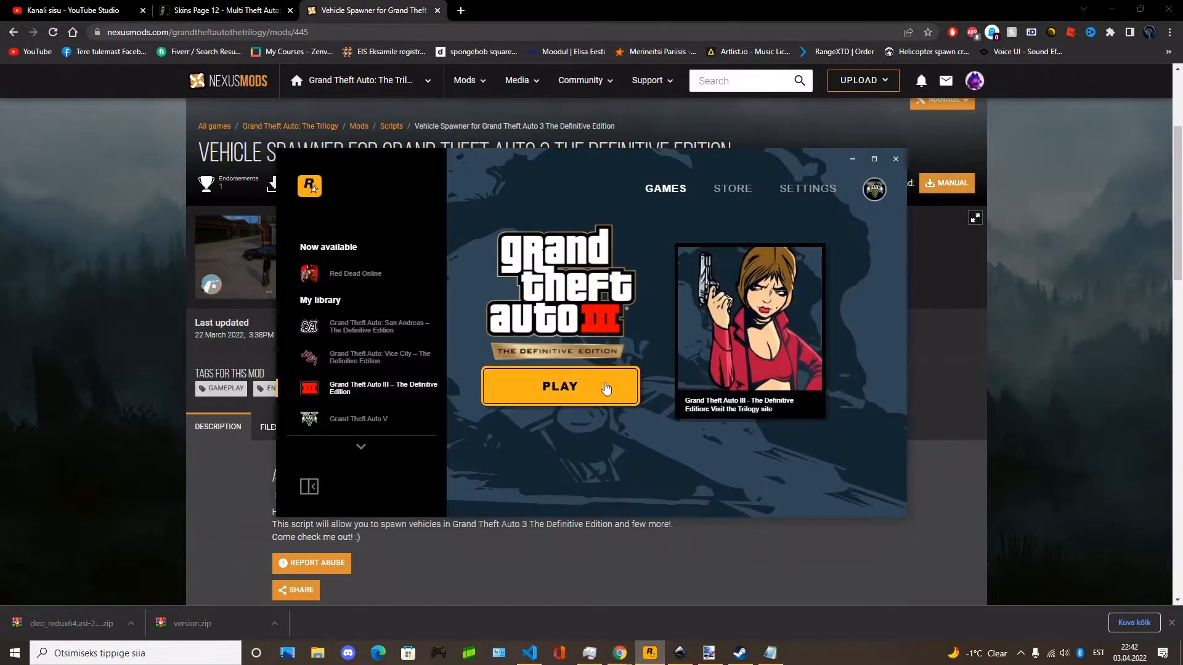
pyautogui.click(560, 386)
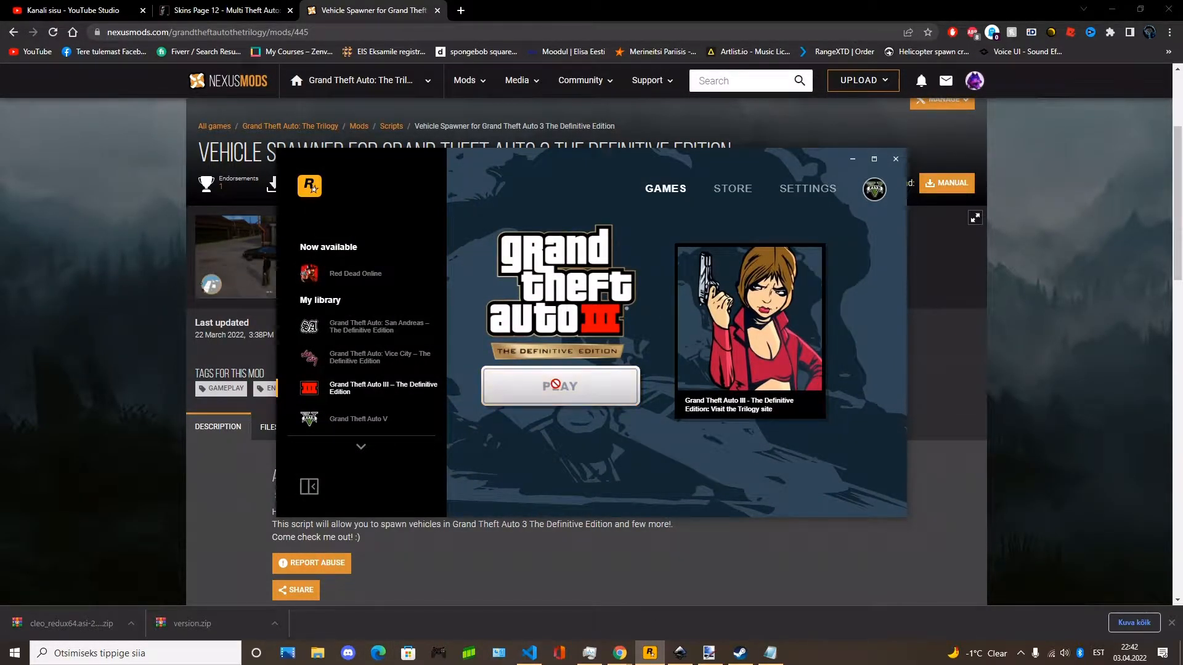
pyautogui.click(560, 386)
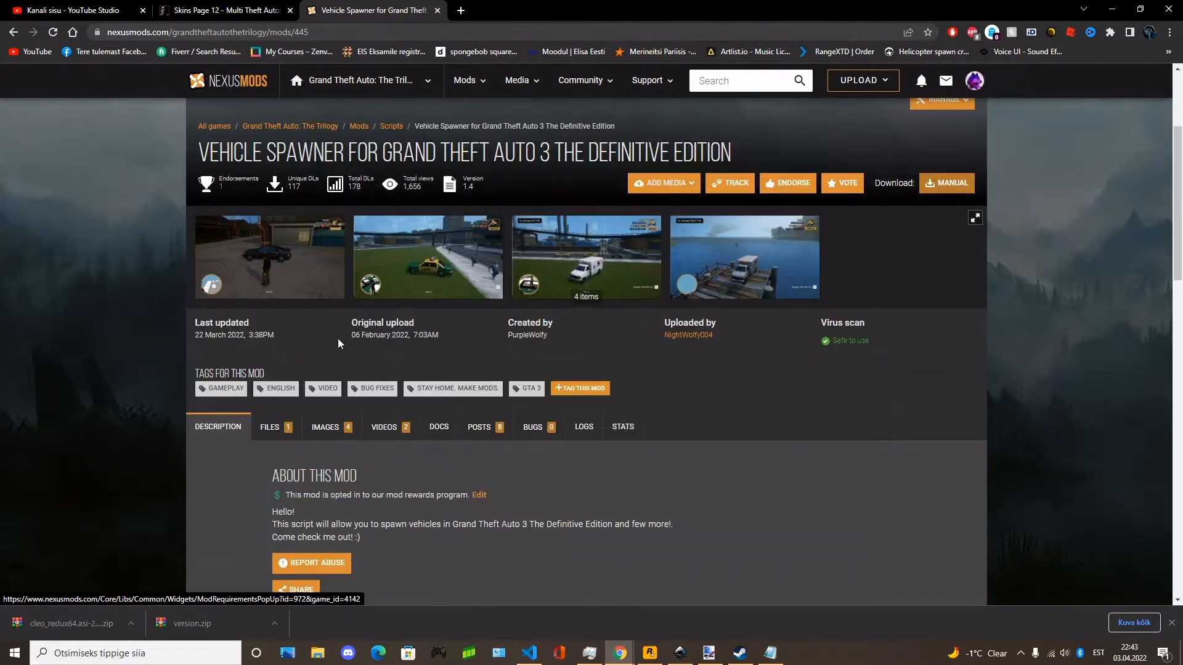
# - Start the free slow manual download of the Vehicle Spawner V.14 archive
pyautogui.click(269, 426)
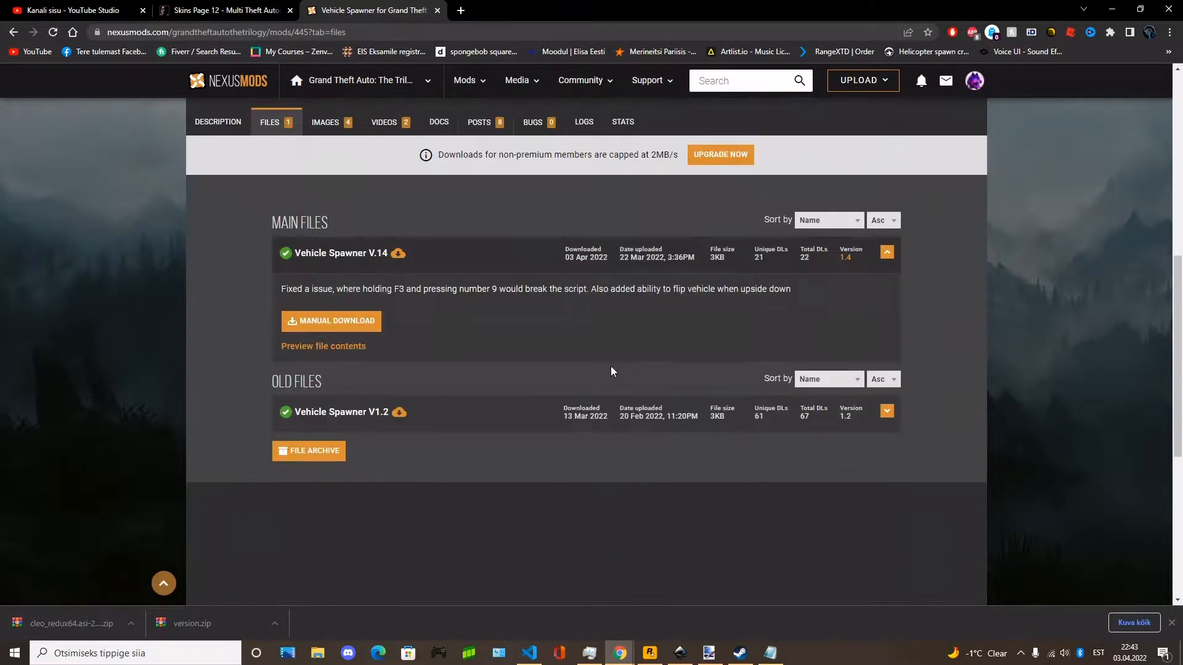
pyautogui.moveTo(322, 325)
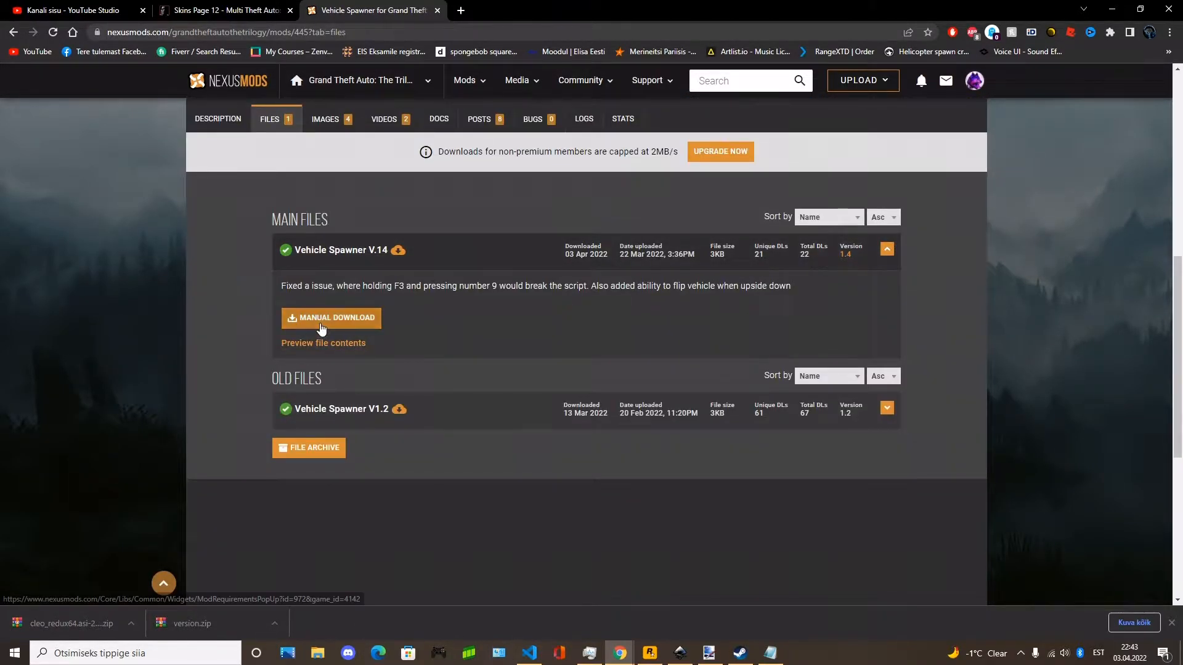
pyautogui.click(331, 318)
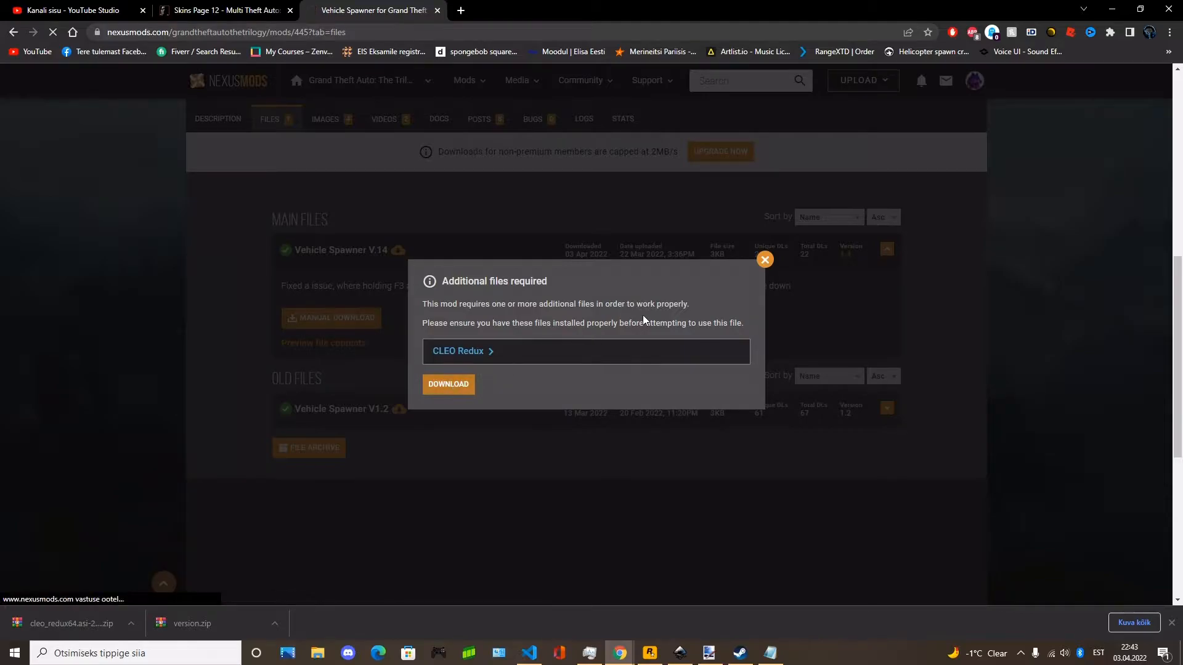
pyautogui.click(449, 384)
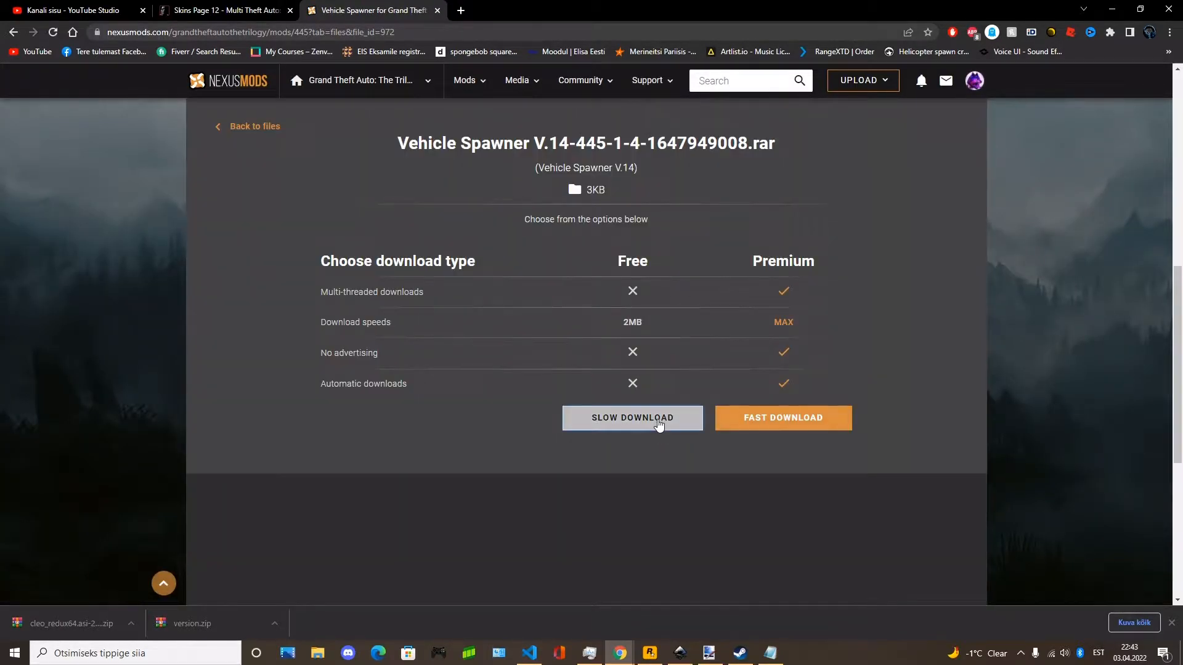
pyautogui.click(632, 418)
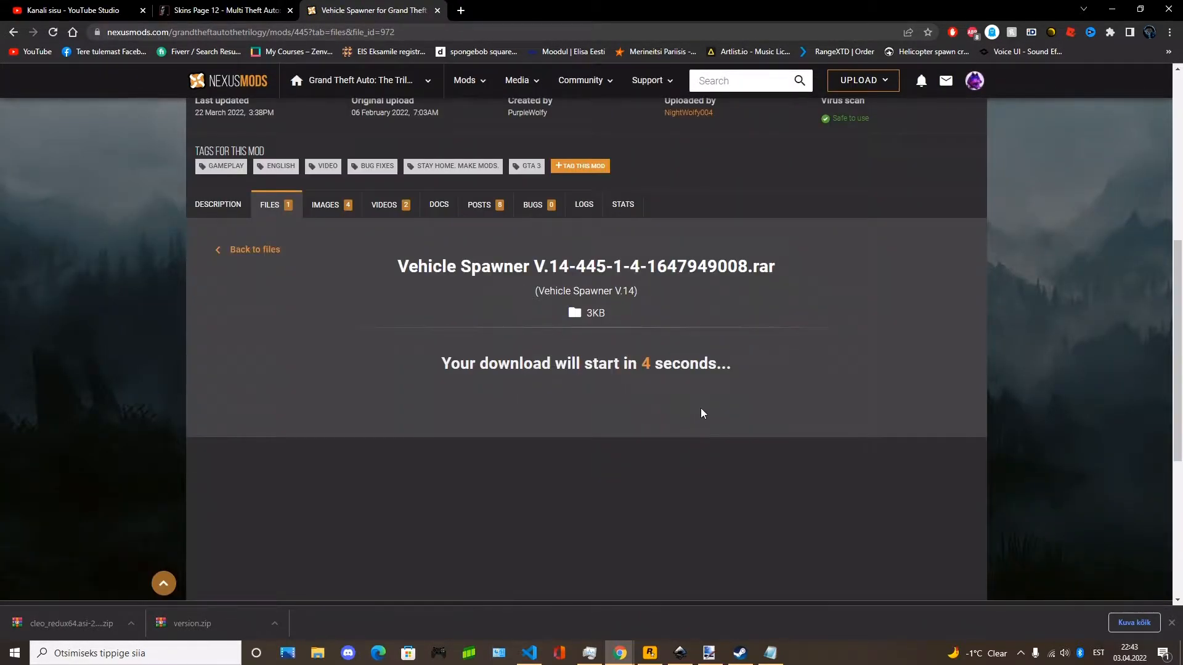
pyautogui.moveTo(572, 379)
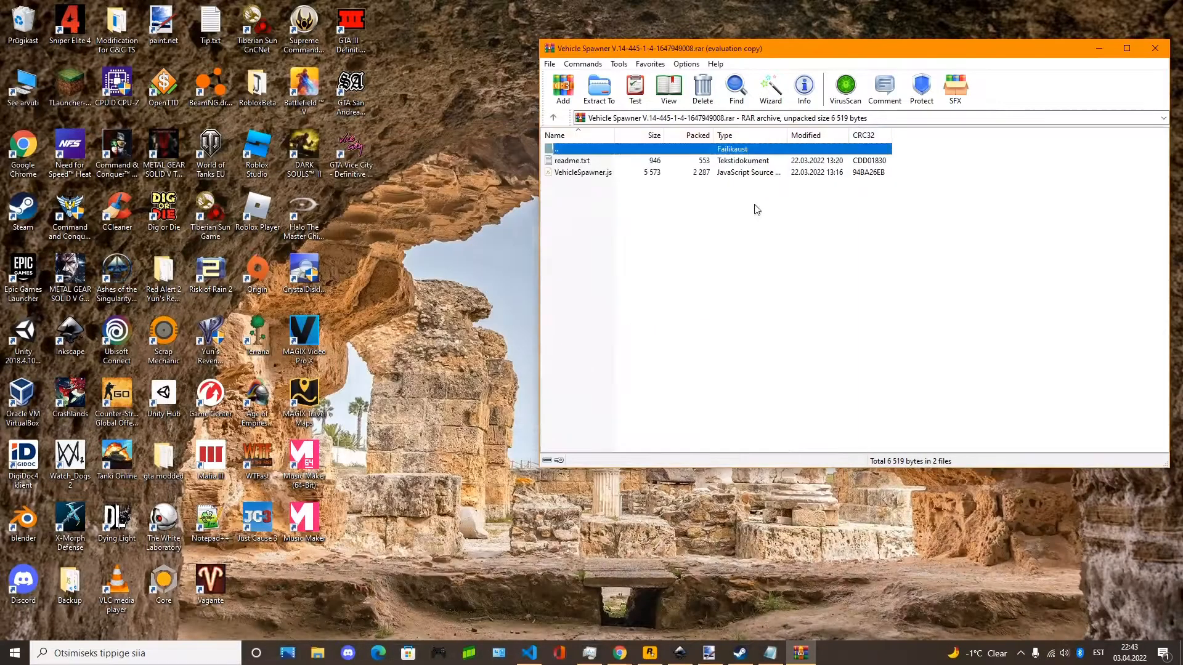
# - Browse to the game's Win64 folder under Programmifailid > Rockstar Games and view the readme
pyautogui.click(317, 653)
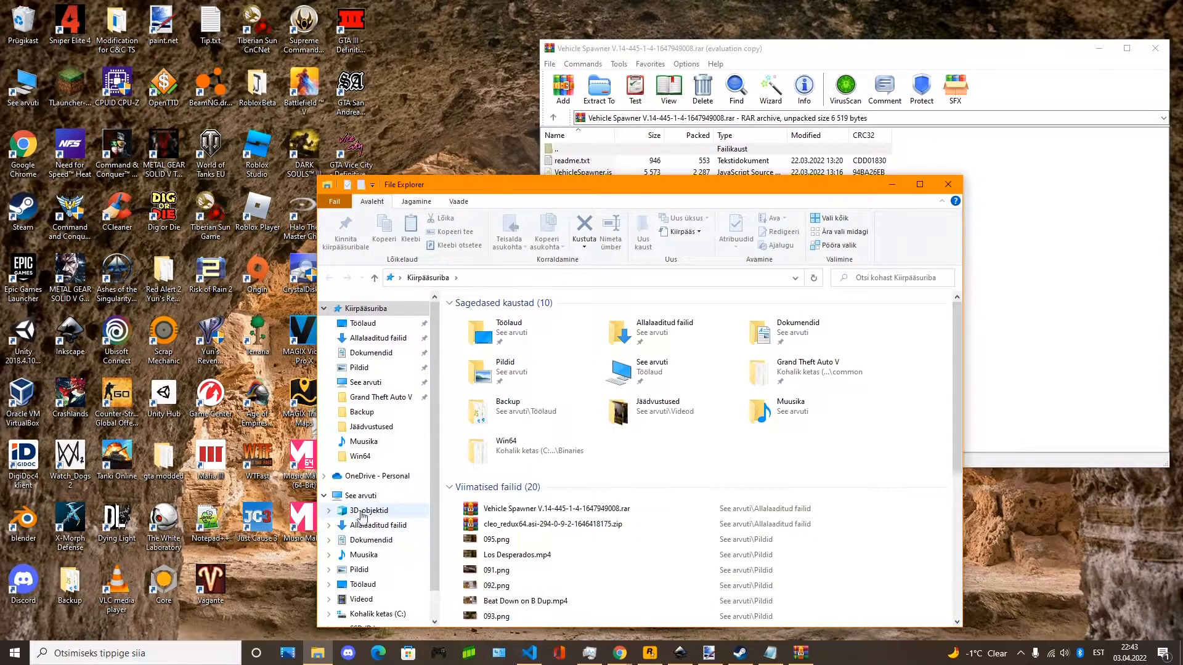
pyautogui.click(371, 614)
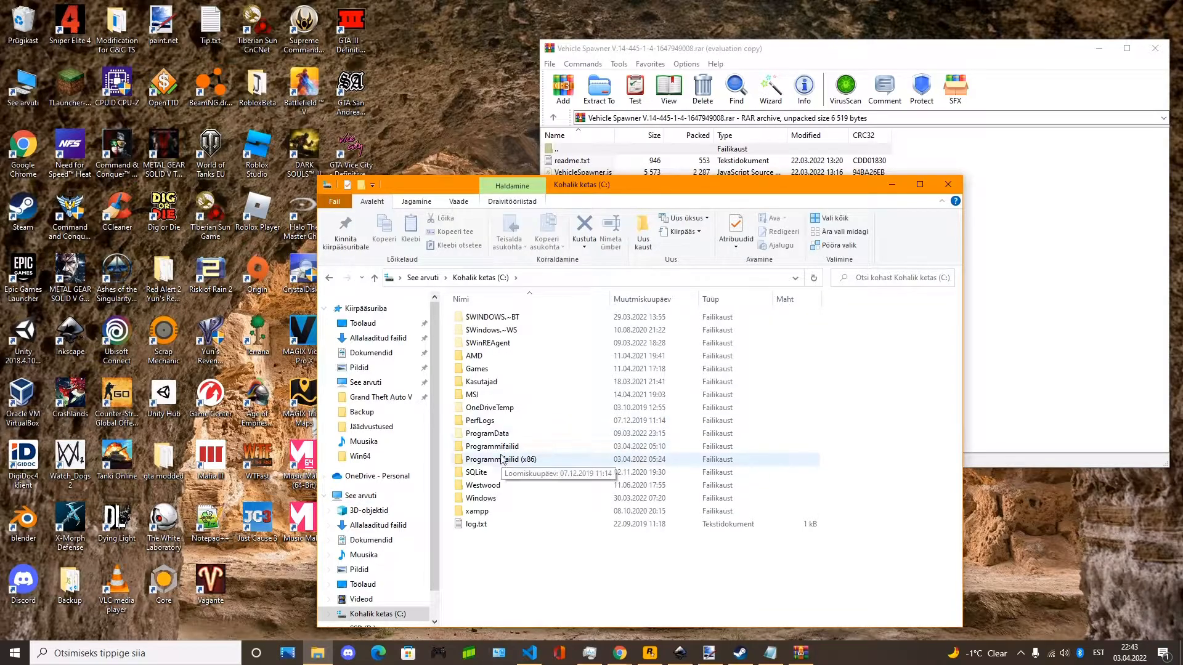
pyautogui.doubleClick(492, 446)
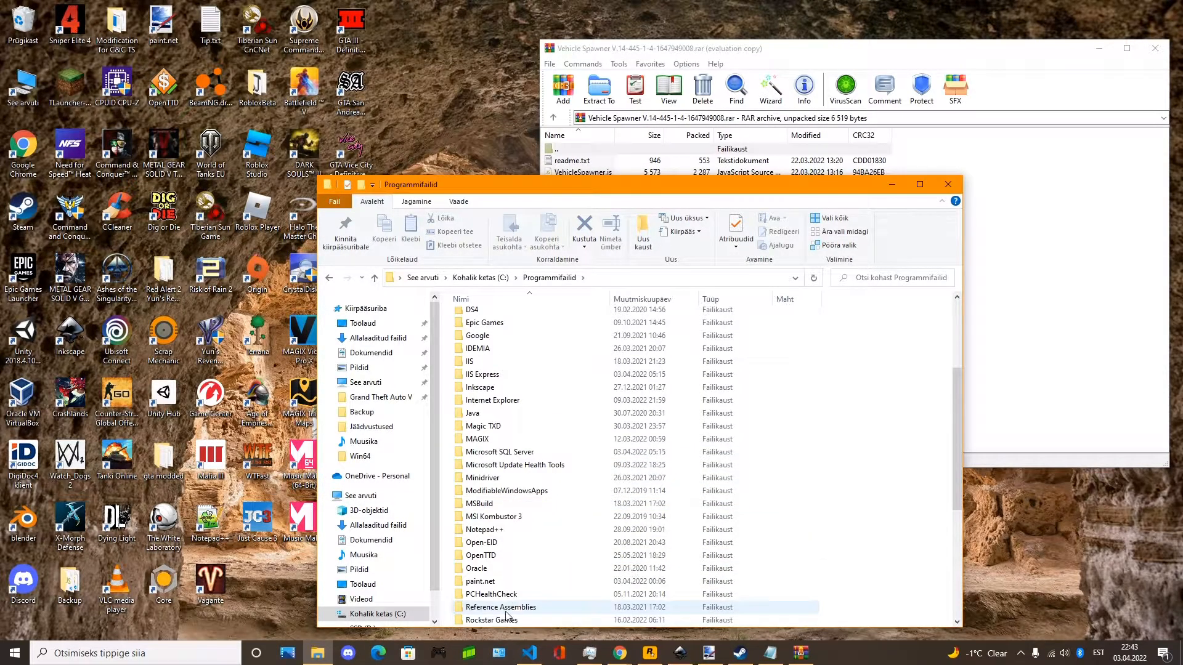
pyautogui.doubleClick(492, 620)
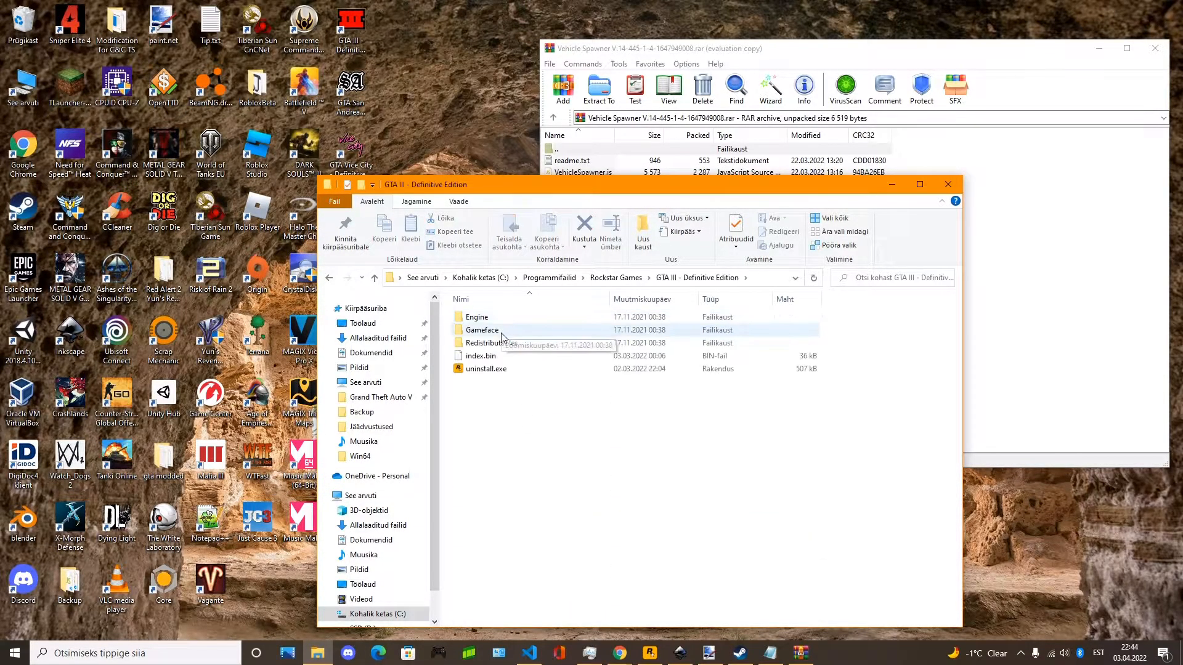
pyautogui.doubleClick(480, 331)
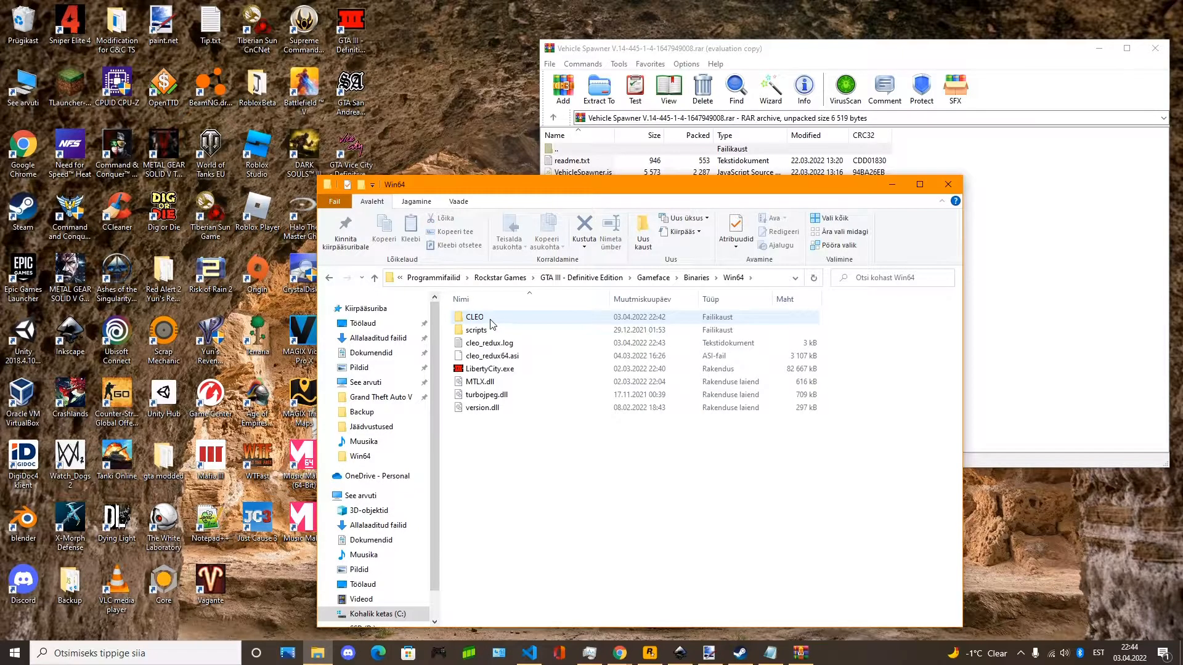
pyautogui.click(473, 317)
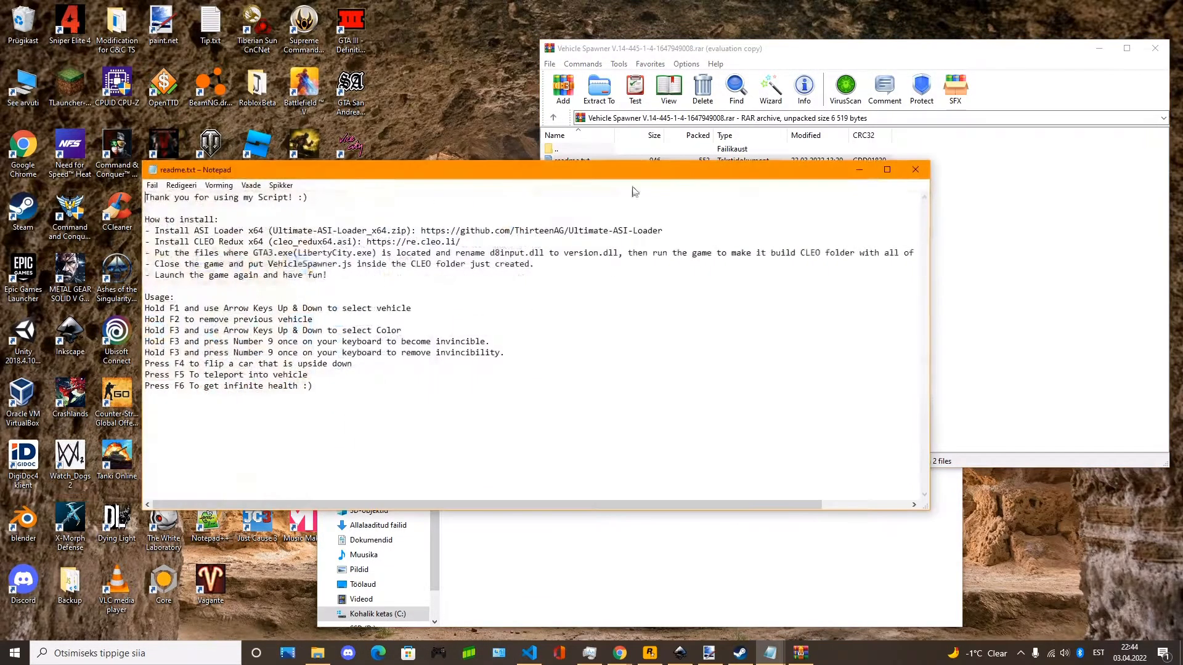
# - Move the Notepad readme aside and open the Backup folder listing the scripts
pyautogui.moveTo(145, 220); pyautogui.dragTo(422, 253)
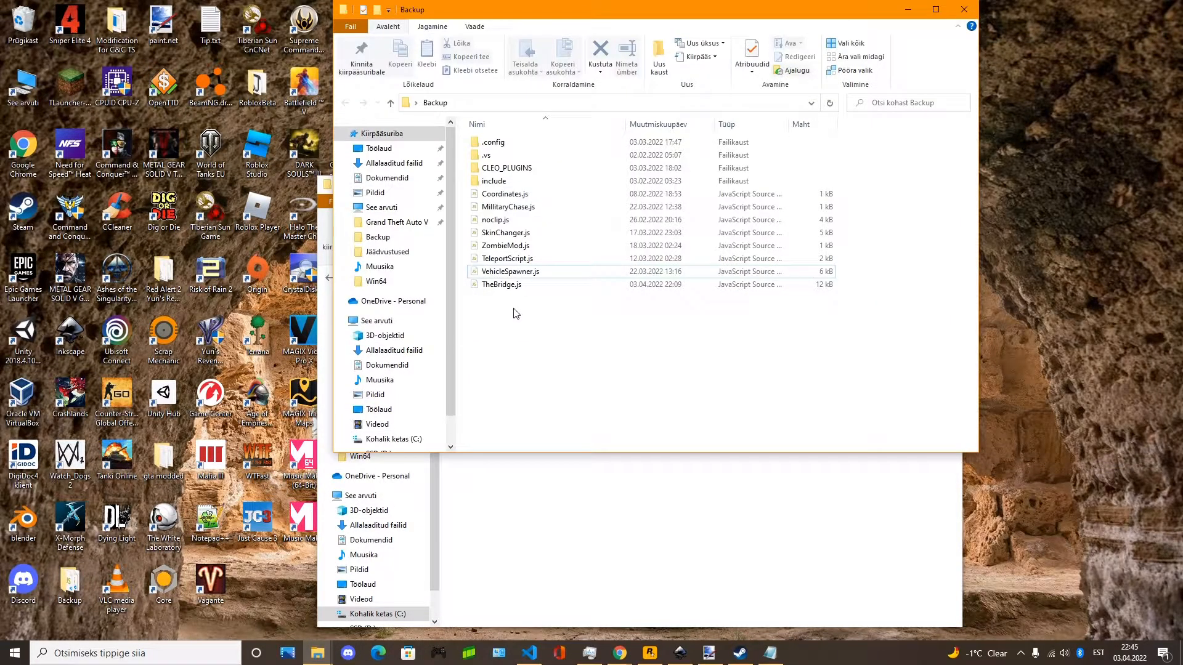
pyautogui.click(500, 285)
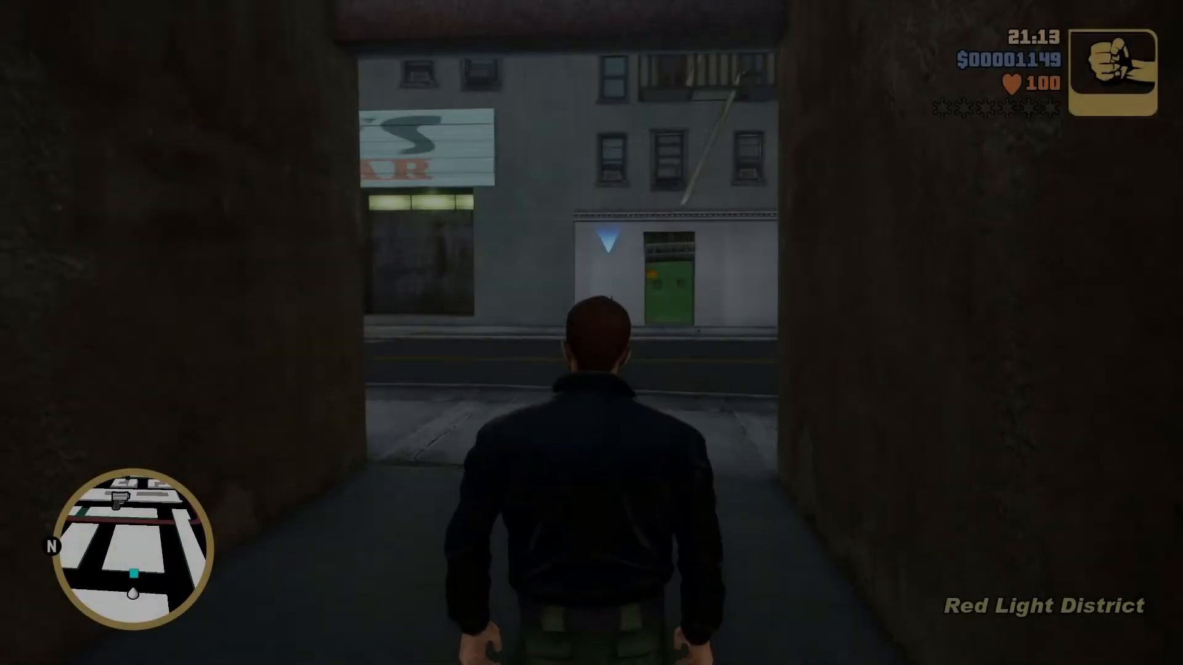
# - Walk the player out of the alley to the street where the Infernus is spawned
pyautogui.press('w')
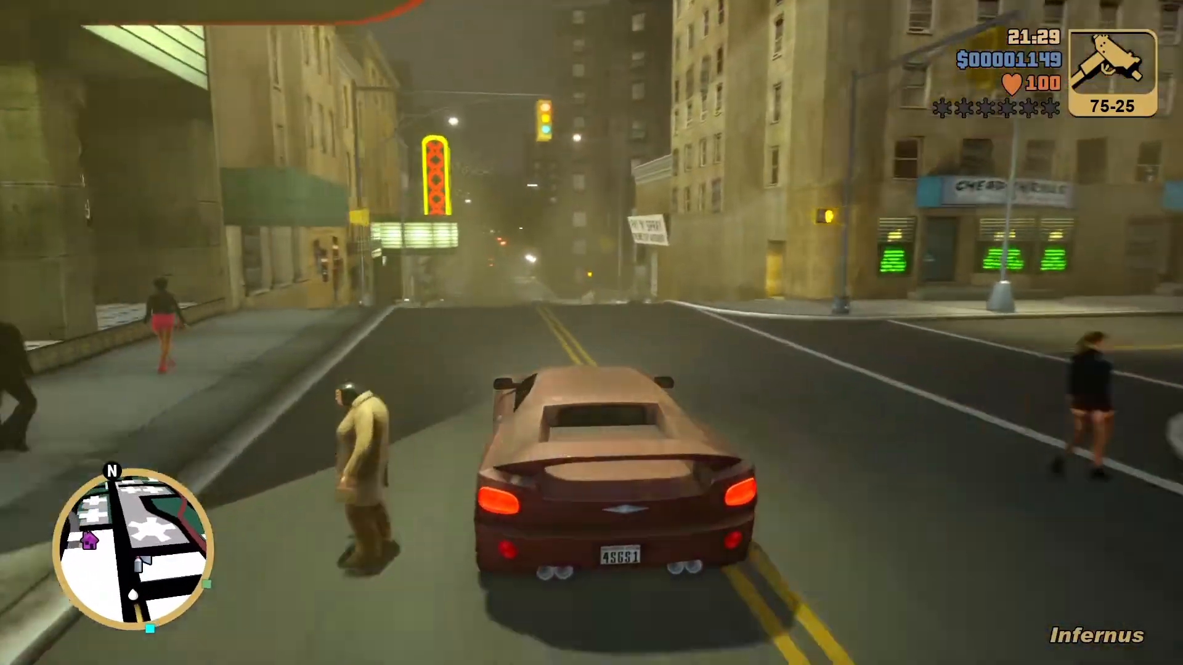
pyautogui.press('w')
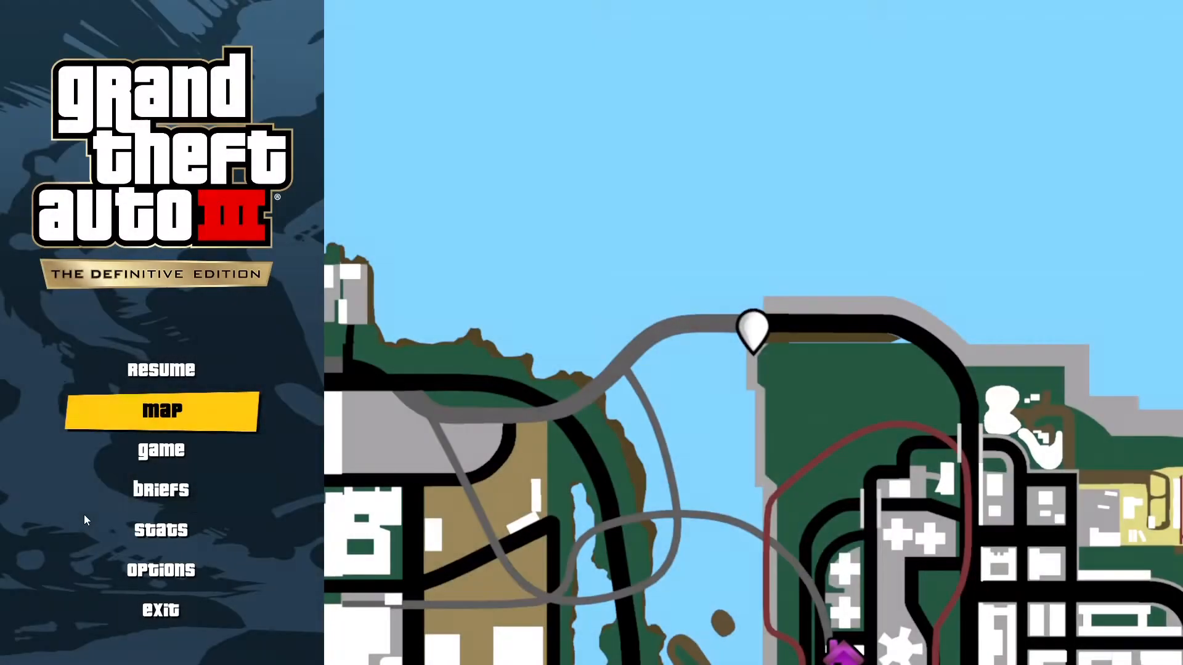
# - Load the saved game and drive the Infernus down the street
pyautogui.click(162, 450)
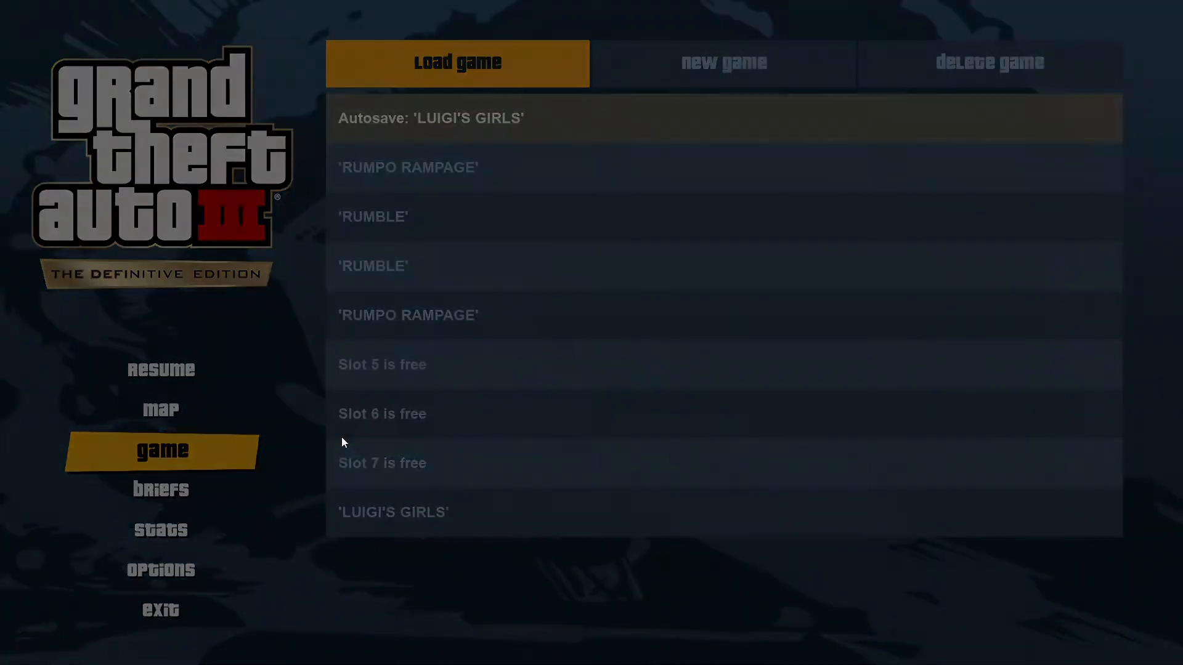
pyautogui.click(431, 119)
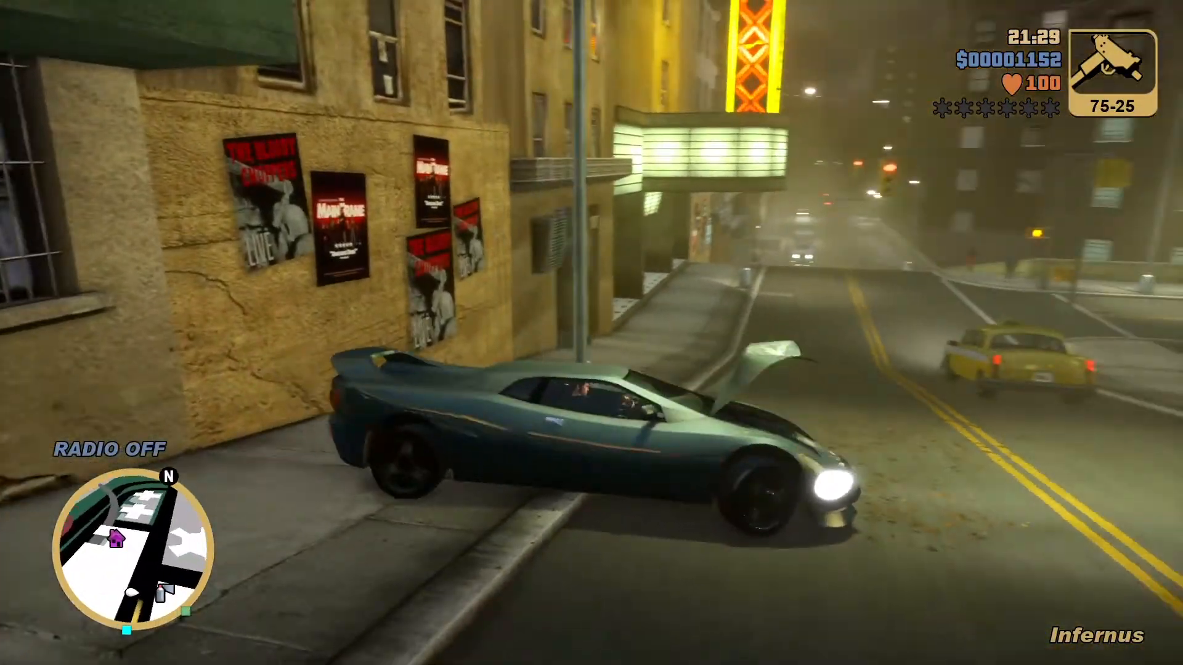
pyautogui.press('w')
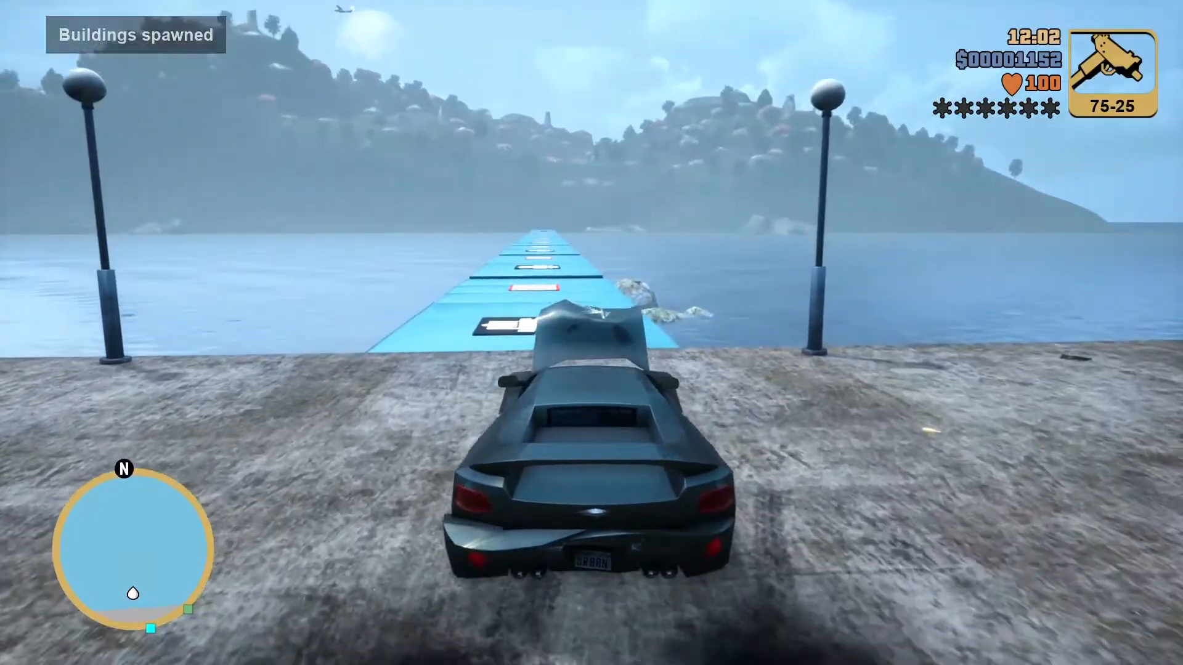
# - Drive the Infernus onto and far out along the blue bridge over the water
pyautogui.press('w')
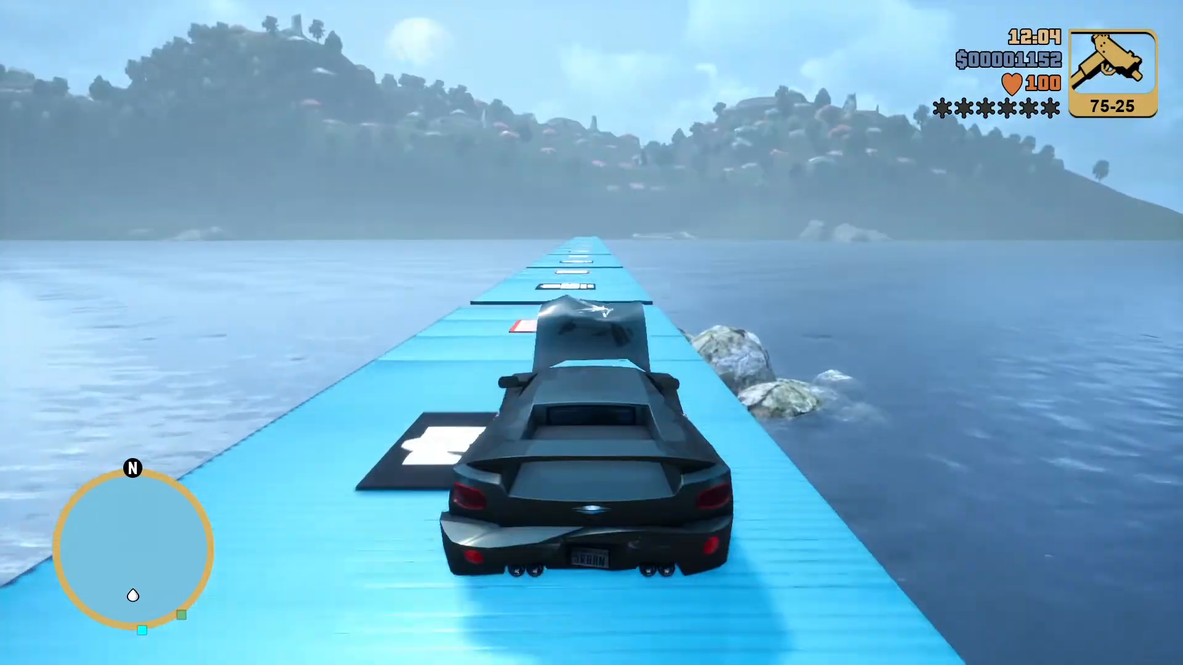
pyautogui.press('w')
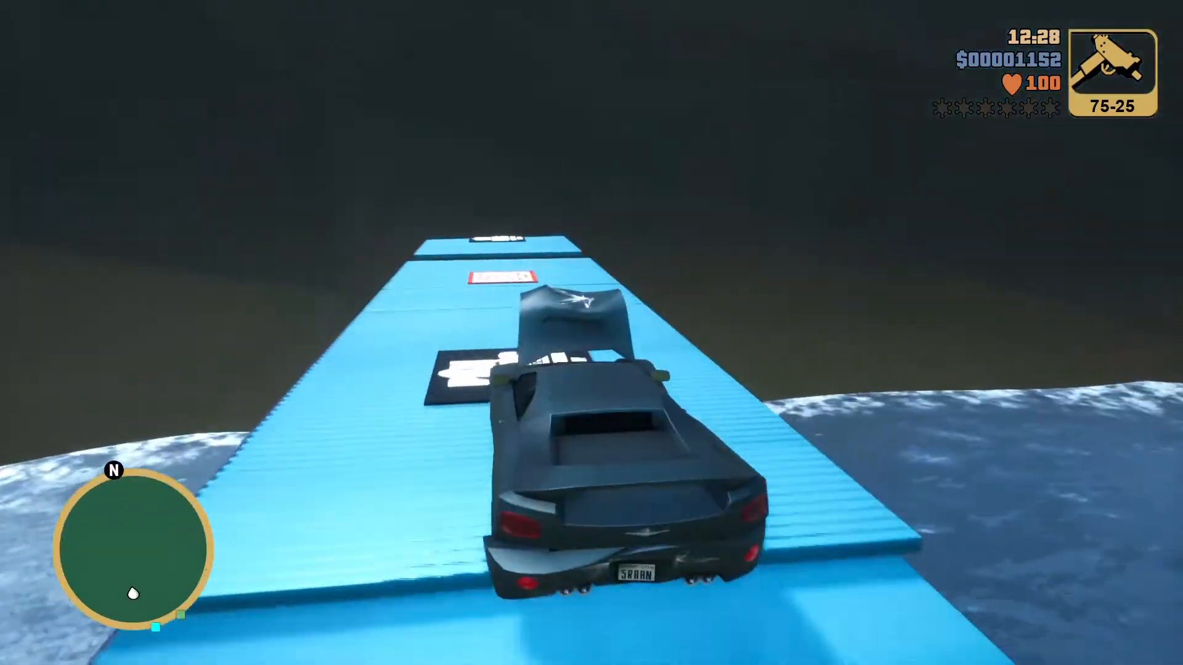
pyautogui.press('w')
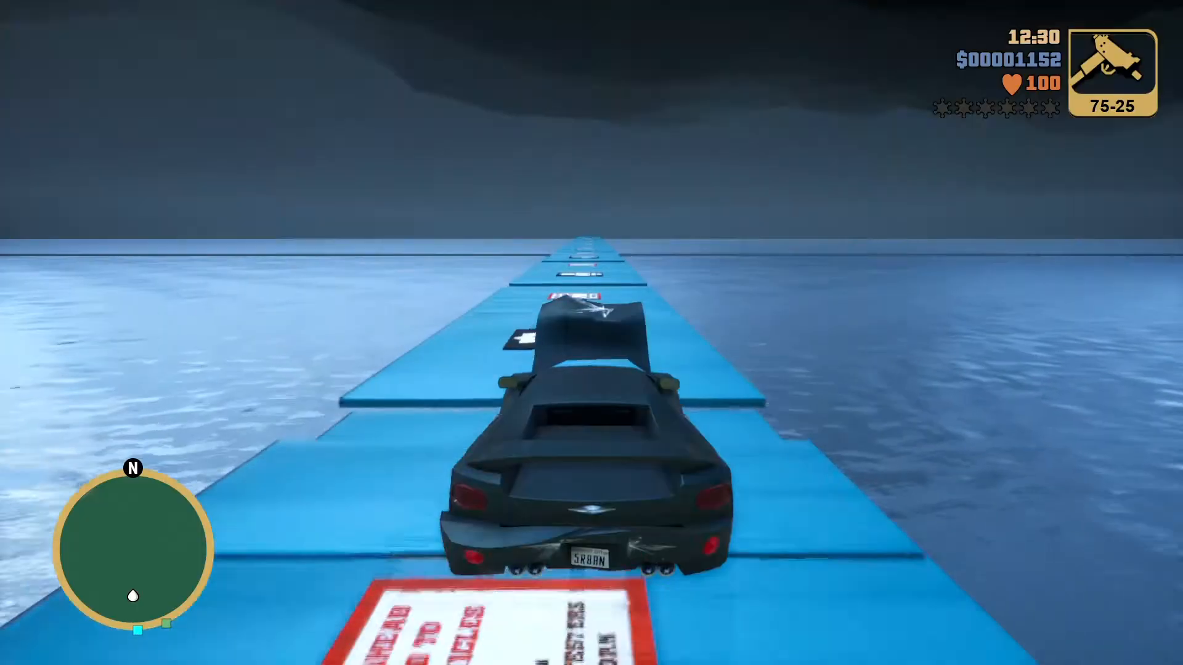